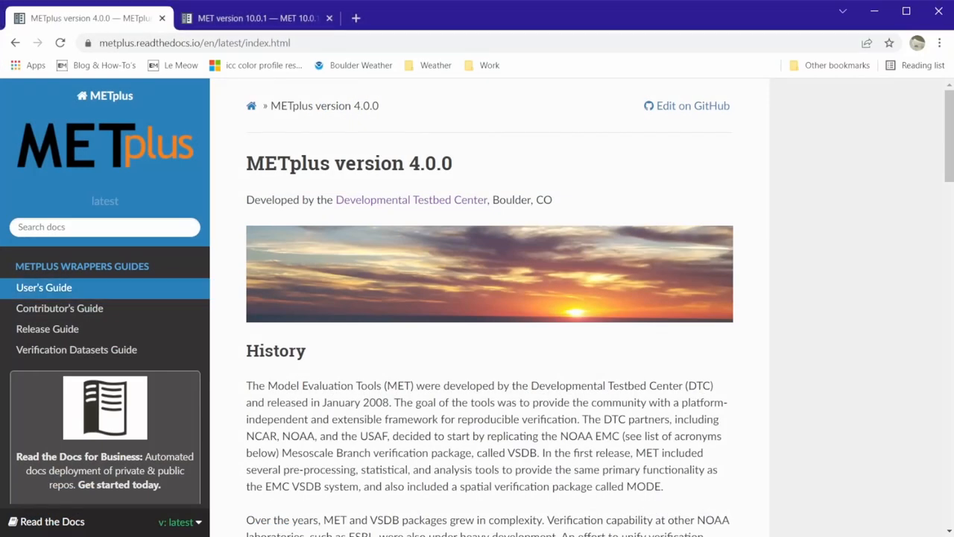
- Navigate User's Guide > Use Cases > Model Applications to the convection-allowing models MODE Brightness Temperature page
{"action": "left_click", "coordinate": [45, 286]}
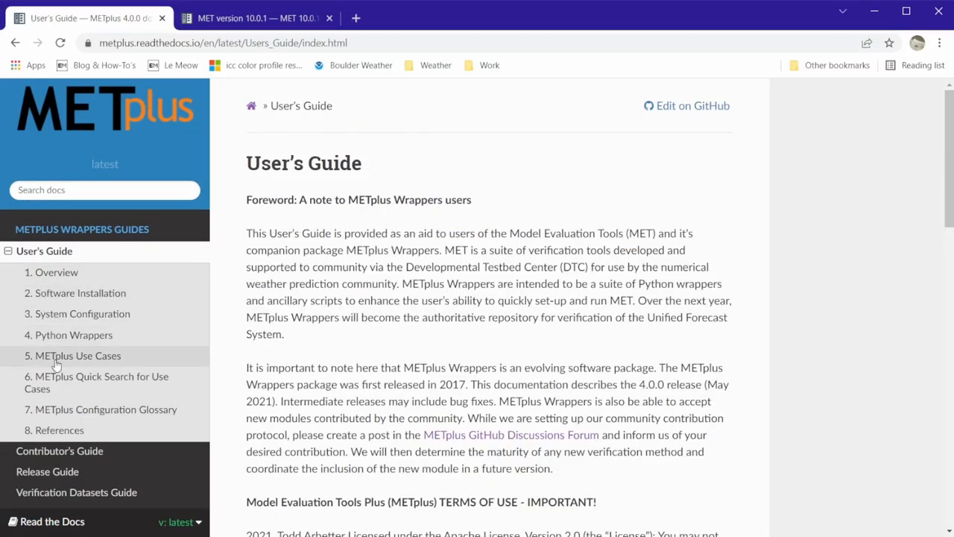
{"action": "left_click", "coordinate": [77, 354]}
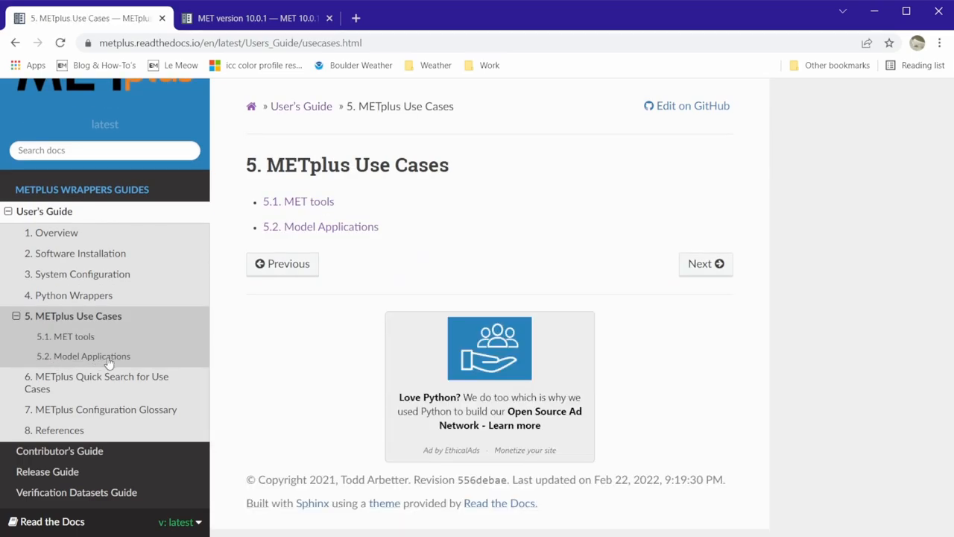
{"action": "left_click", "coordinate": [90, 354]}
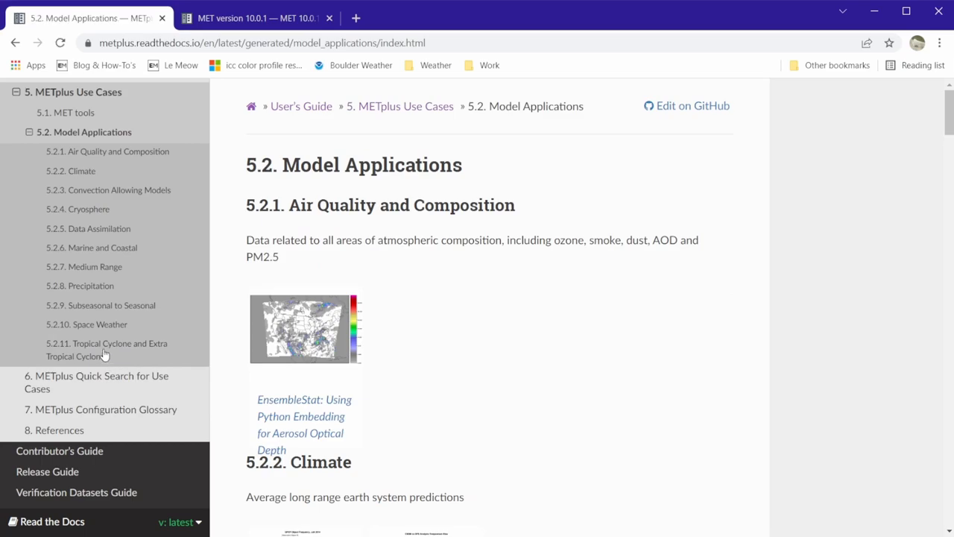
{"action": "left_click", "coordinate": [119, 190]}
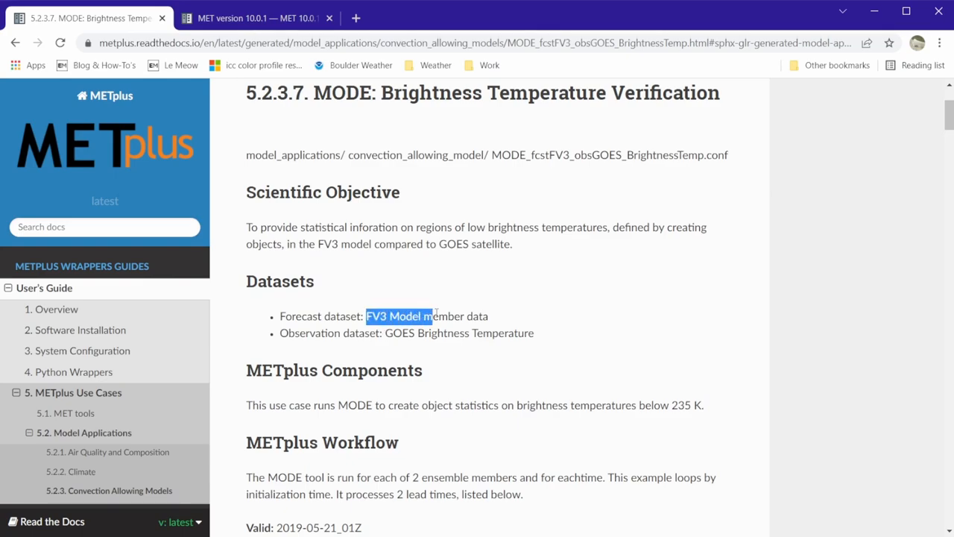
- Review the GOES Brightness Temperature dataset, the 2 ensemble members note and the configuration listing
{"action": "left_click_drag", "start_coordinate": [365, 316], "coordinate": [489, 316]}
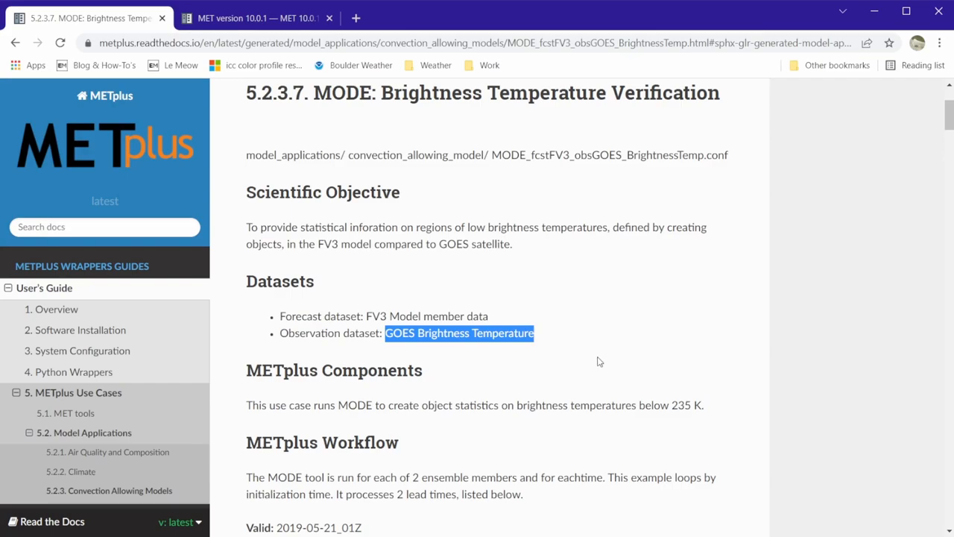
{"action": "mouse_move", "coordinate": [602, 319]}
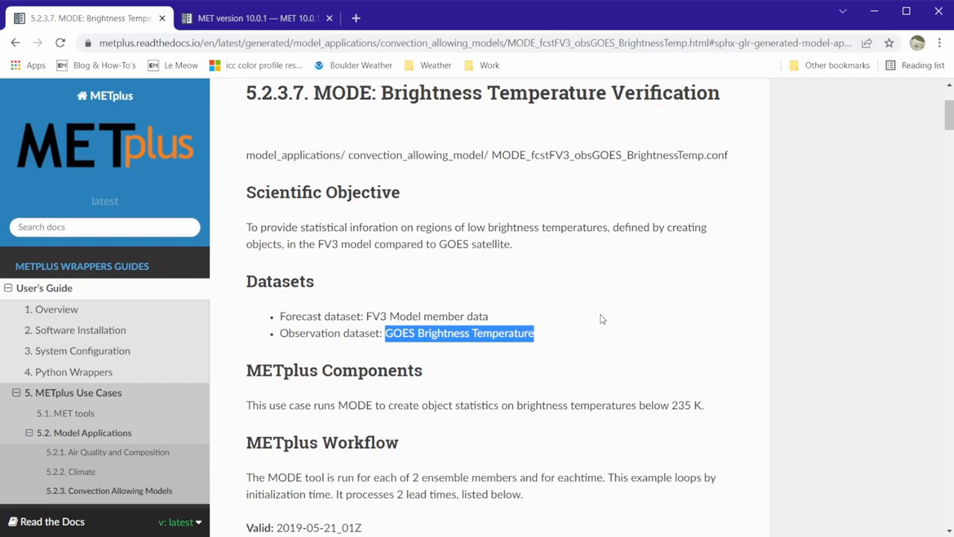
{"action": "scroll", "scroll_direction": "down", "scroll_amount": 3}
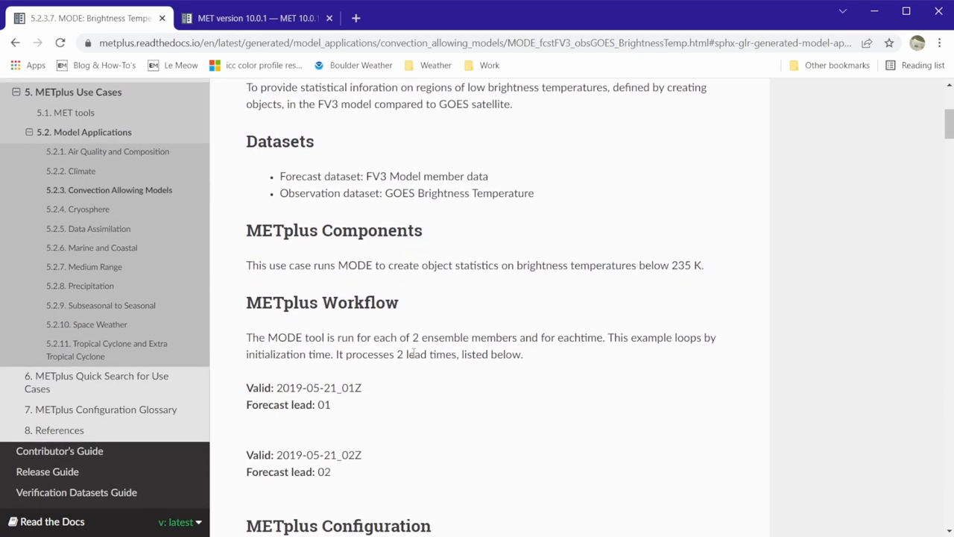
{"action": "left_click_drag", "start_coordinate": [412, 337], "coordinate": [515, 337]}
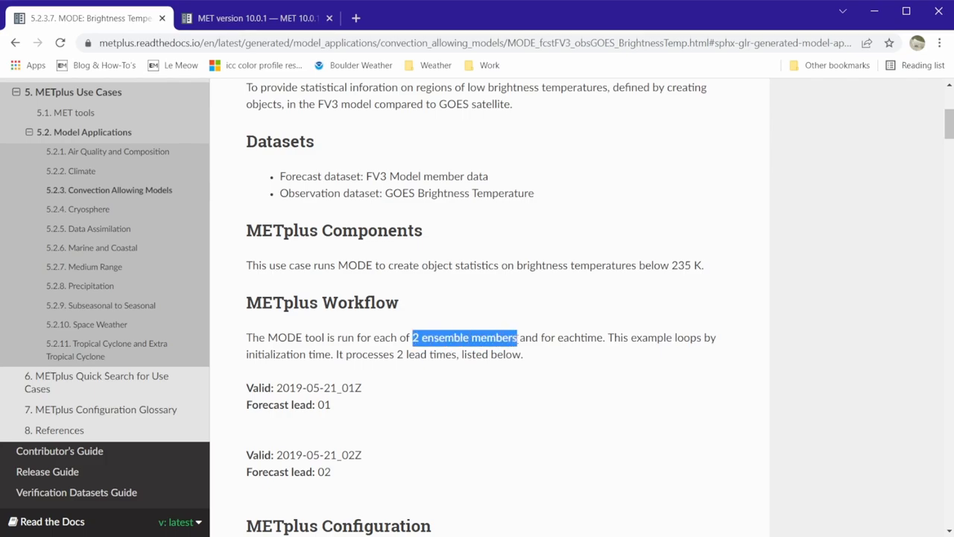
{"action": "mouse_move", "coordinate": [570, 456]}
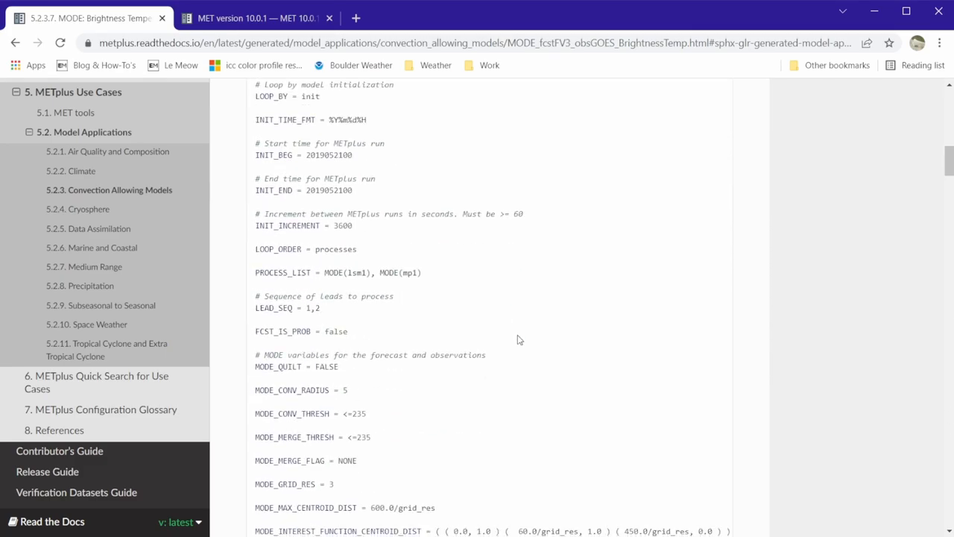
{"action": "scroll", "scroll_direction": "down", "scroll_amount": 3}
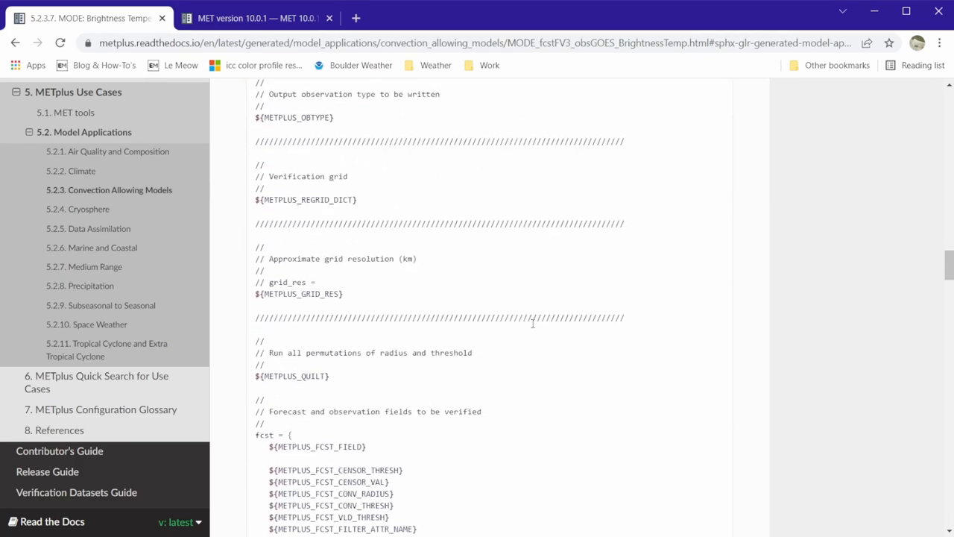
{"action": "scroll", "scroll_direction": "down", "scroll_amount": 3}
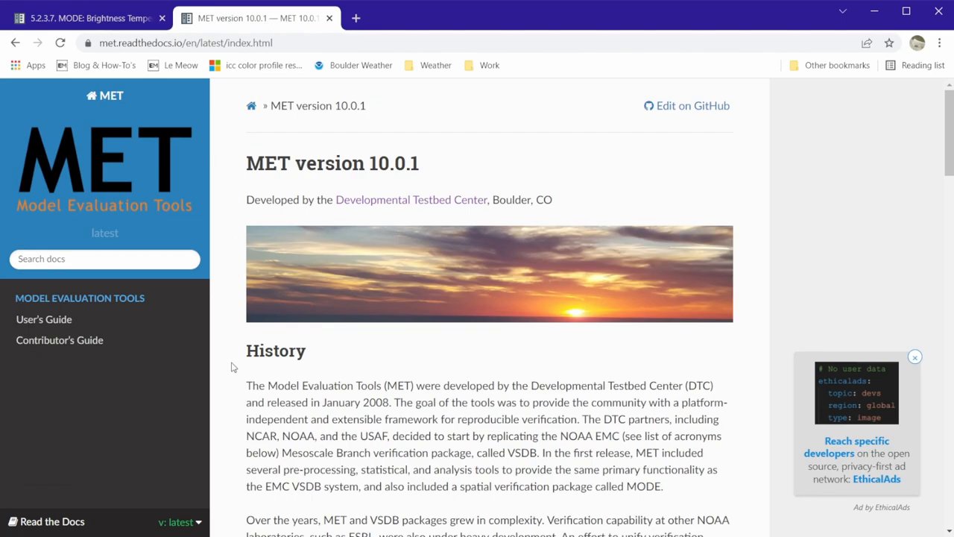
- Look up the 17. MODE Tool chapter in the MET User's Guide, then return to the METplus use case
{"action": "left_click", "coordinate": [45, 319]}
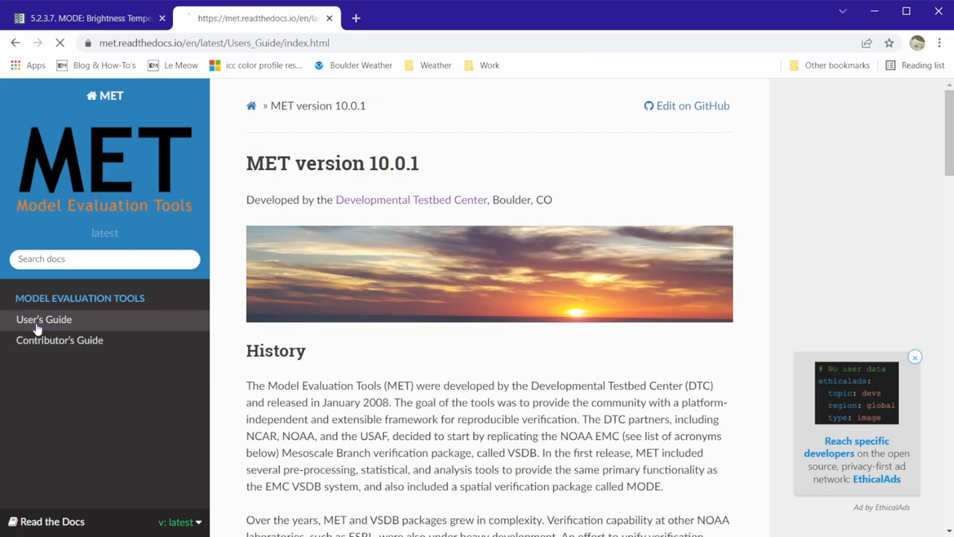
{"action": "left_click", "coordinate": [43, 319]}
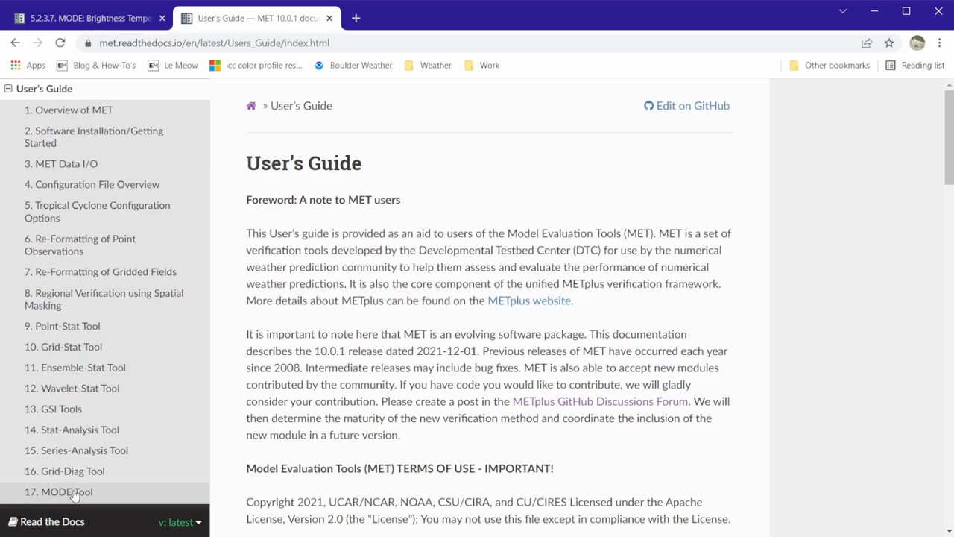
{"action": "left_click", "coordinate": [58, 492]}
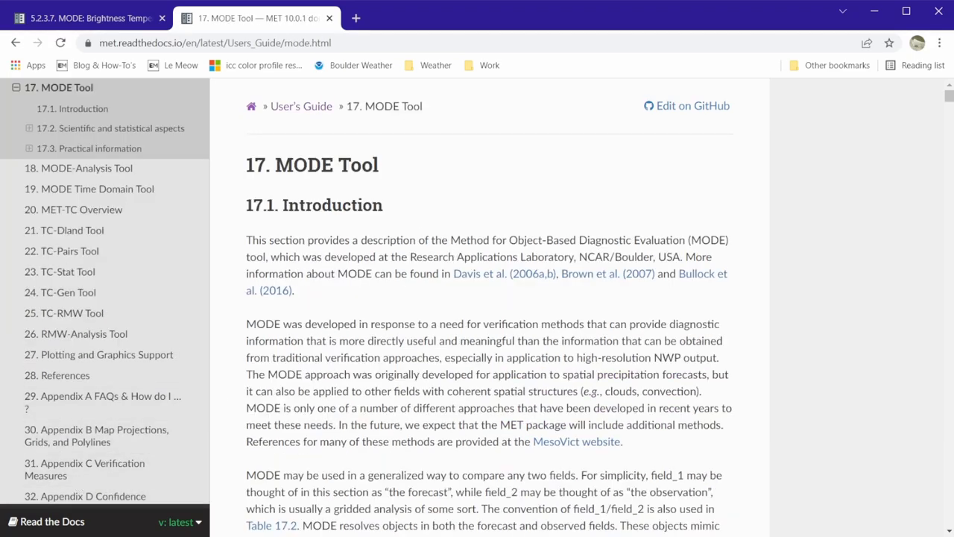
{"action": "left_click", "coordinate": [82, 18]}
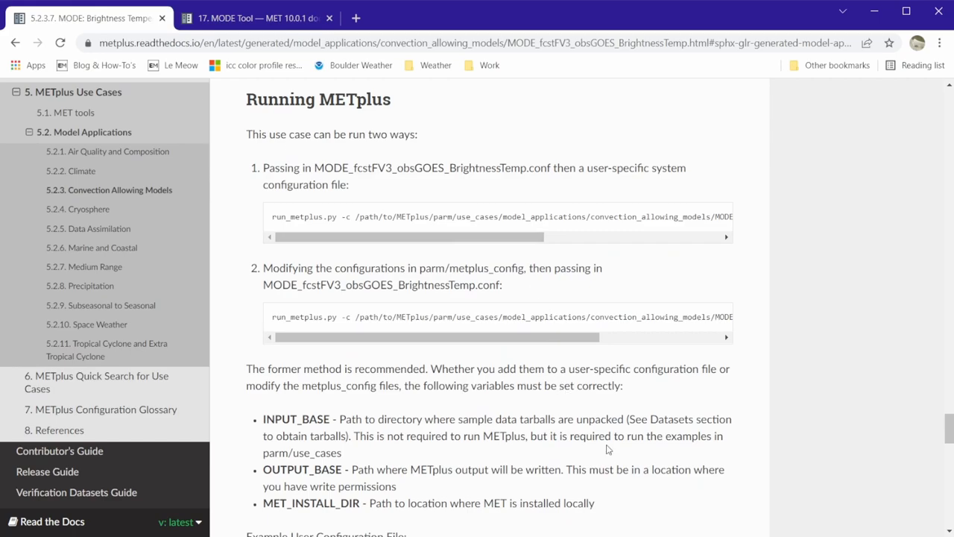
{"action": "mouse_move", "coordinate": [607, 450]}
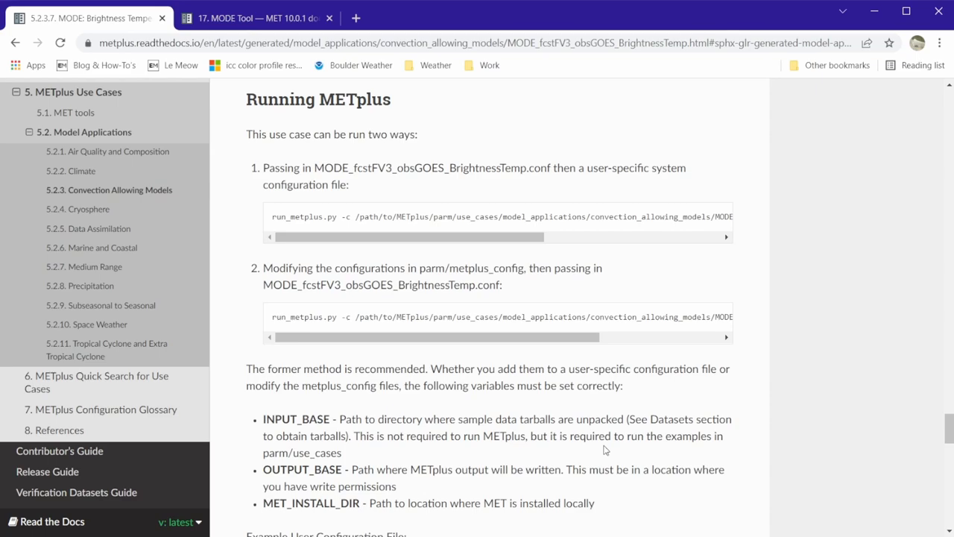
{"action": "mouse_move", "coordinate": [357, 352]}
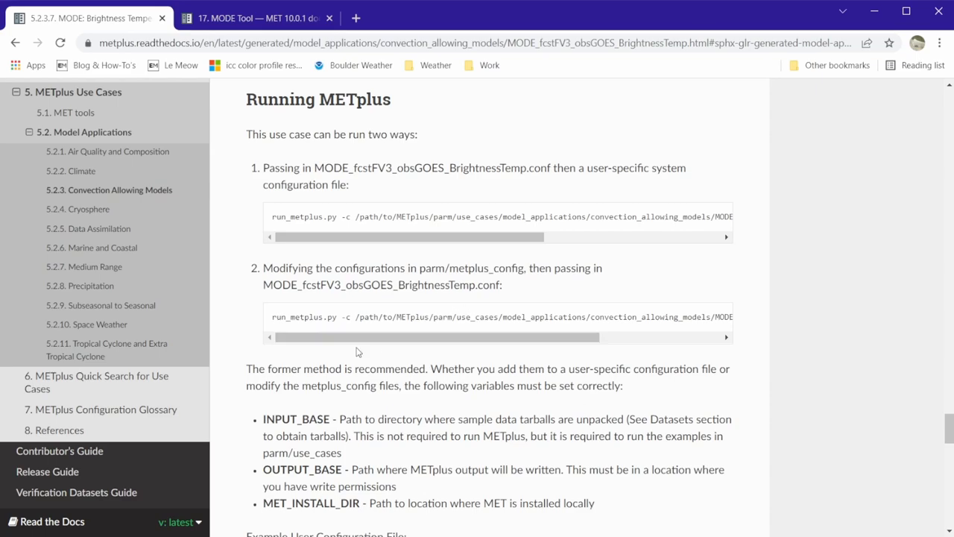
{"action": "left_click_drag", "start_coordinate": [263, 167], "coordinate": [476, 167]}
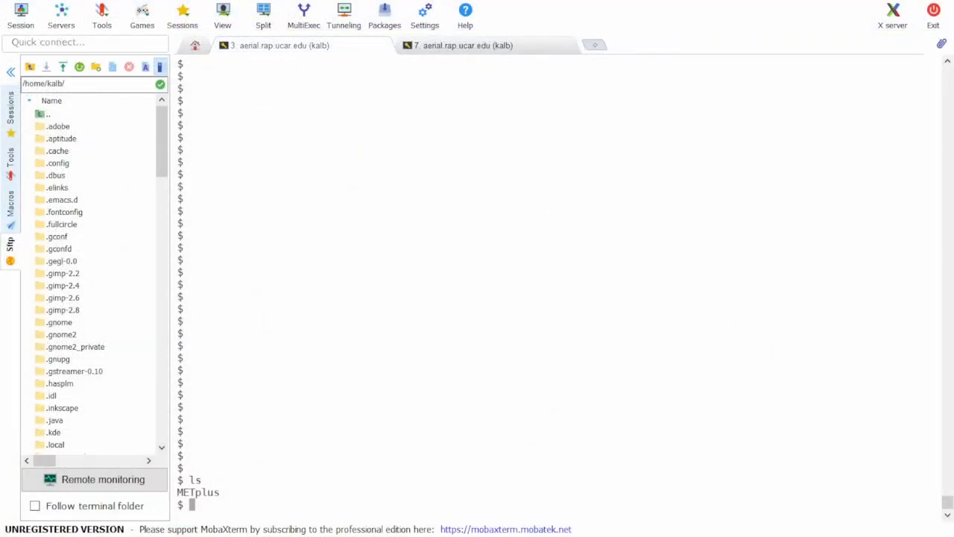
{"action": "mouse_move", "coordinate": [321, 453]}
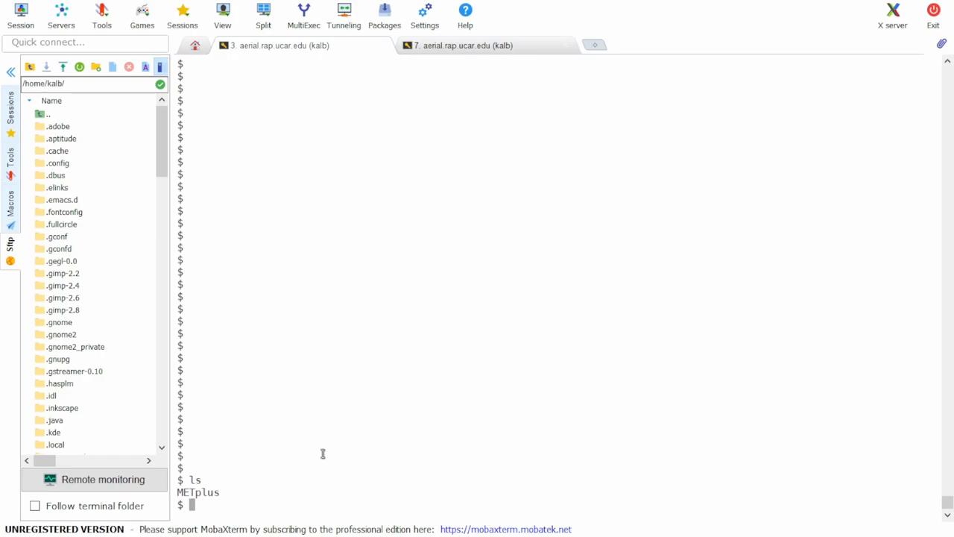
- Change into the METplus directory and begin a vim command for the model_applications use cases
{"action": "type", "text": "cd METplus/"}
{"action": "type", "text": "ls"}
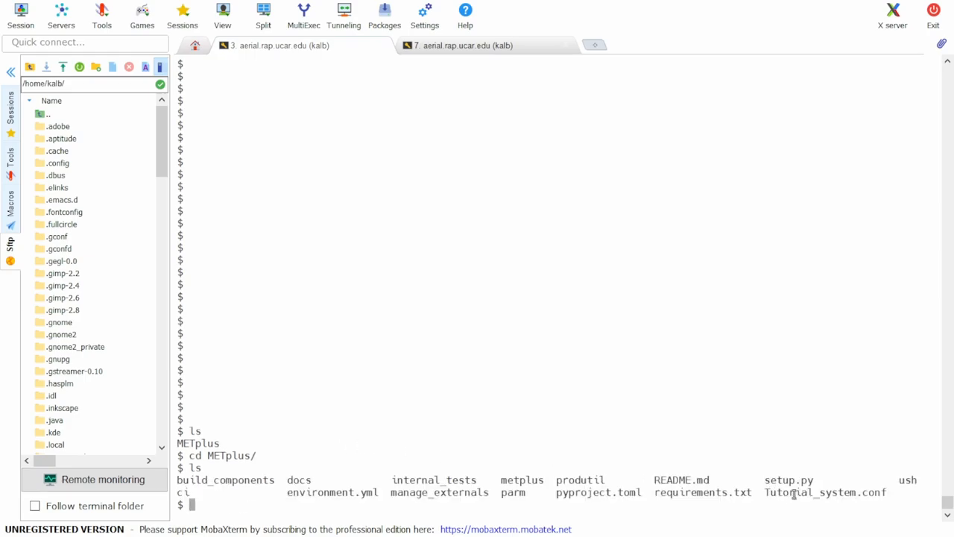
{"action": "double_click", "coordinate": [824, 492]}
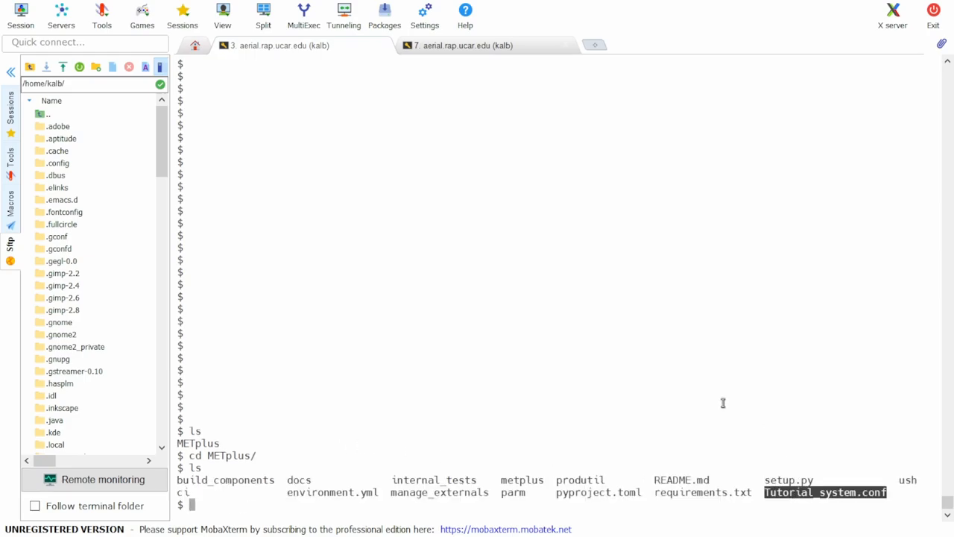
{"action": "mouse_move", "coordinate": [696, 398]}
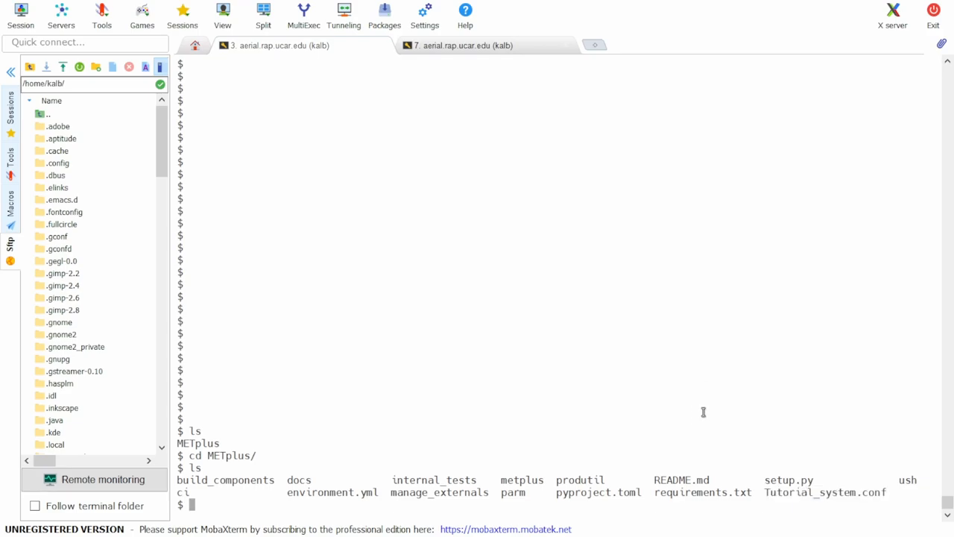
{"action": "type", "text": "vim parm/use_cases/"}
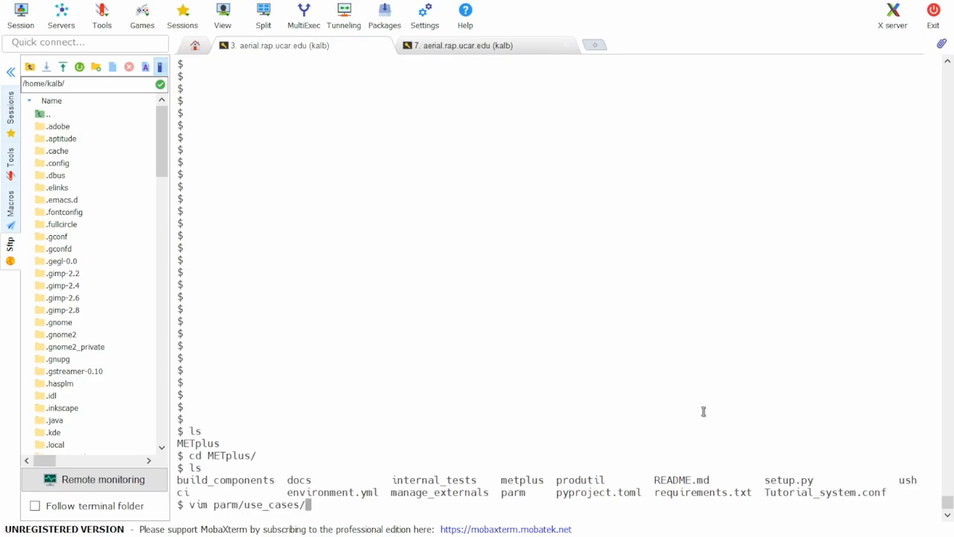
{"action": "type", "text": "mo"}
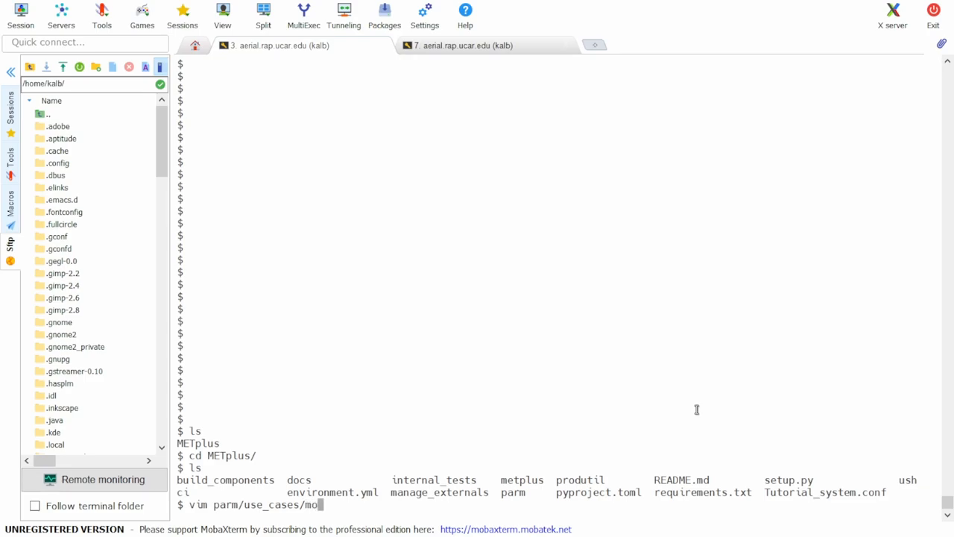
- Complete the convection_allowing_models path and open MODE_fcstFV3_obsGOES_BrightnessTemp.conf in vim
{"action": "type", "text": "del_applications/co"}
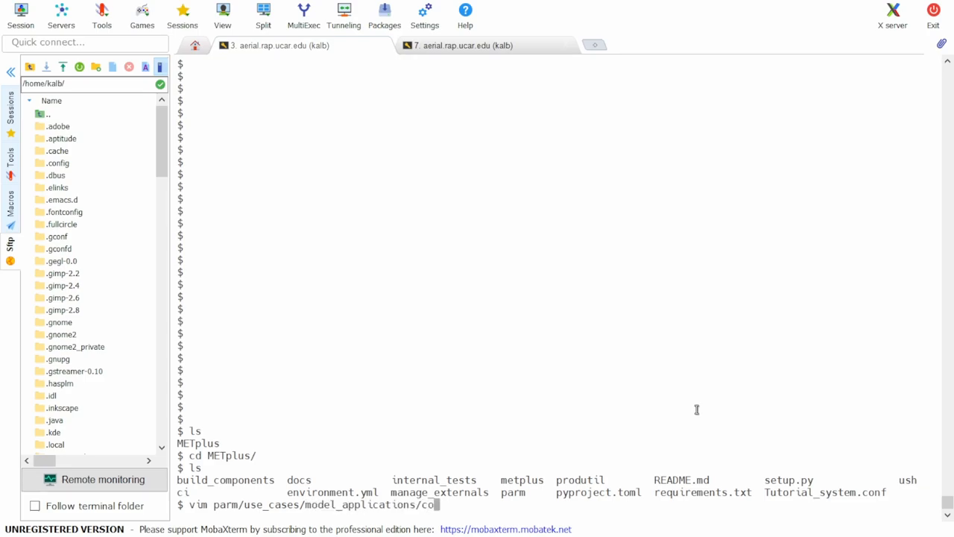
{"action": "key", "text": "Tab"}
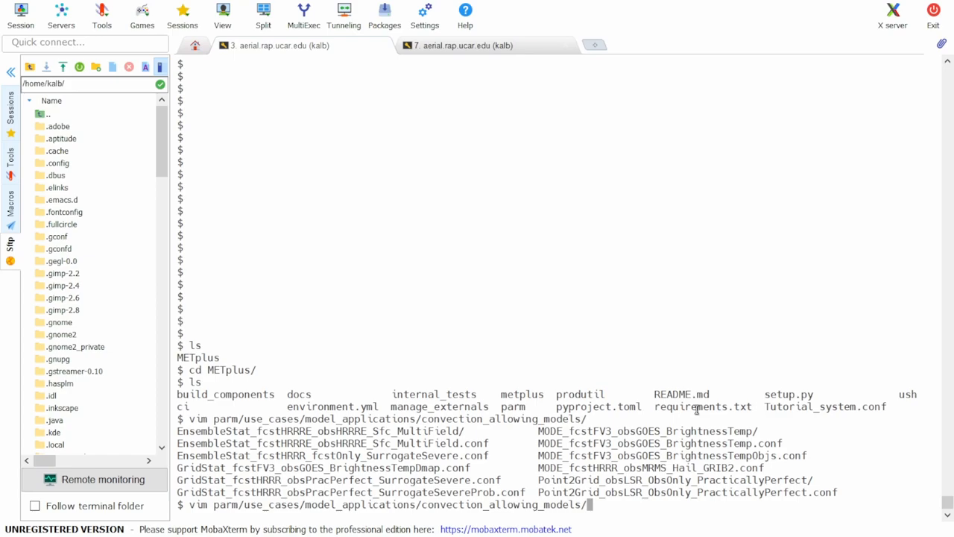
{"action": "double_click", "coordinate": [659, 443]}
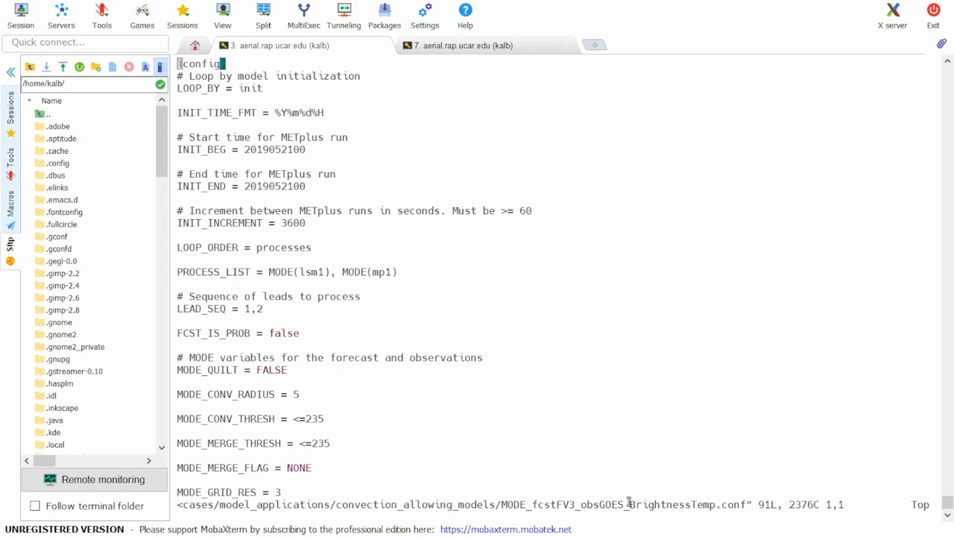
- Note the forecast and observation input directory lines, then cd to METplus in the second session
{"action": "scroll", "scroll_direction": "down", "scroll_amount": 3}
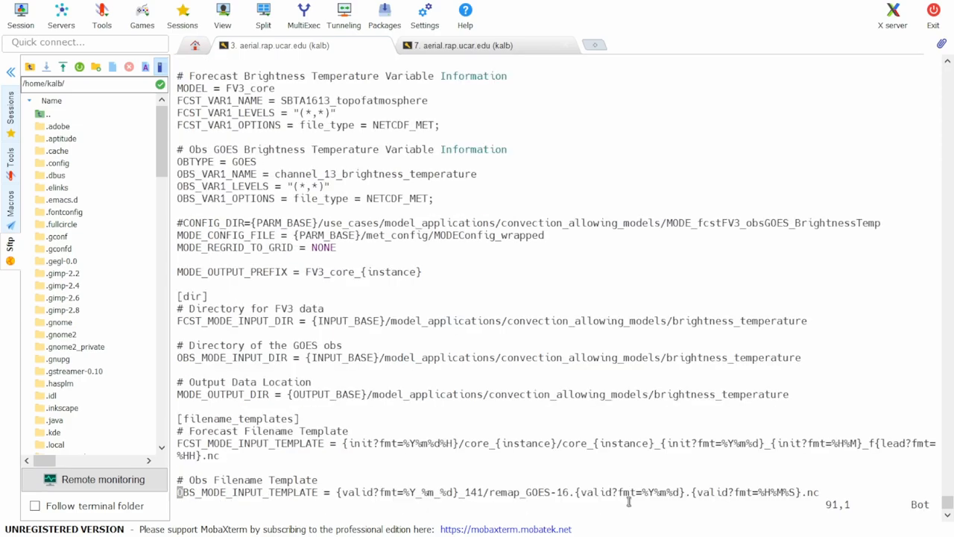
{"action": "left_click_drag", "start_coordinate": [176, 321], "coordinate": [801, 358]}
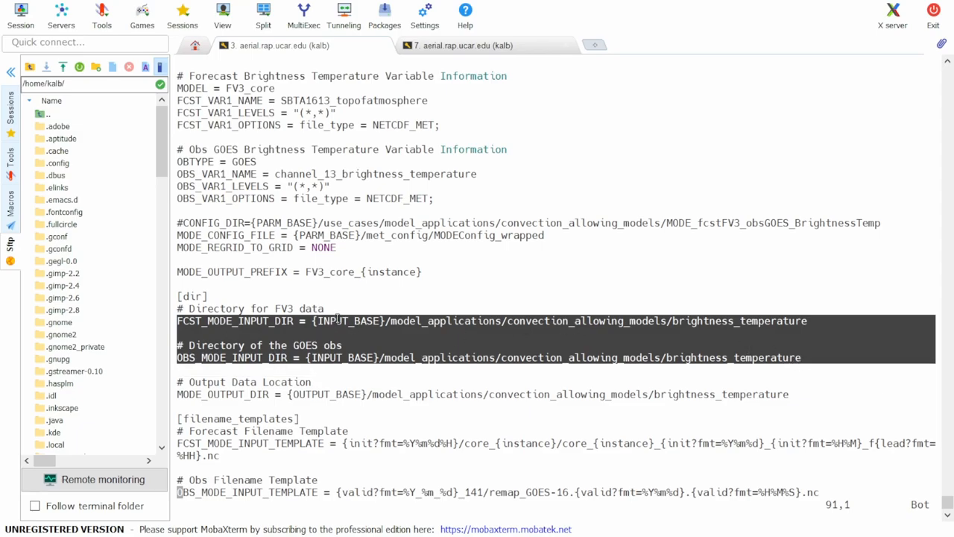
{"action": "double_click", "coordinate": [347, 321]}
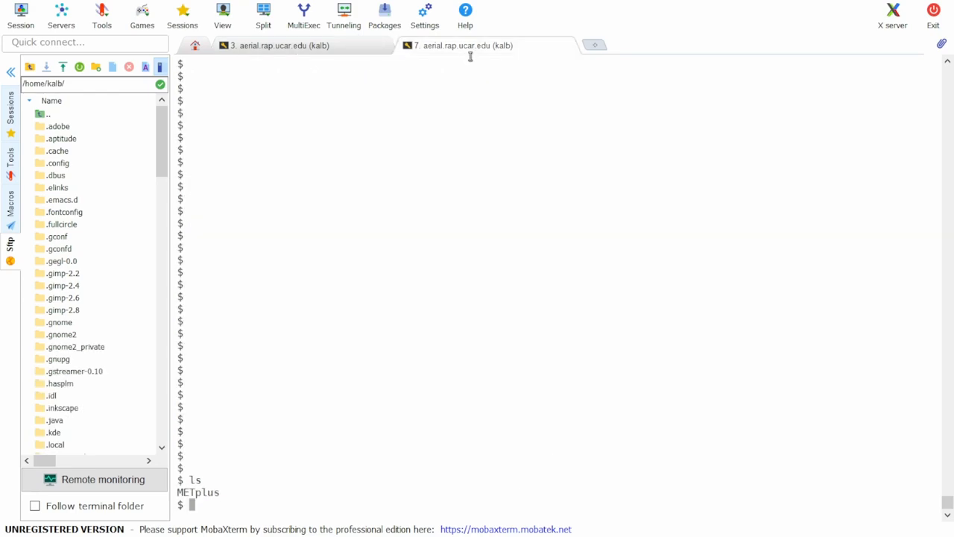
{"action": "type", "text": "cd METplus/"}
{"action": "type", "text": "vim"}
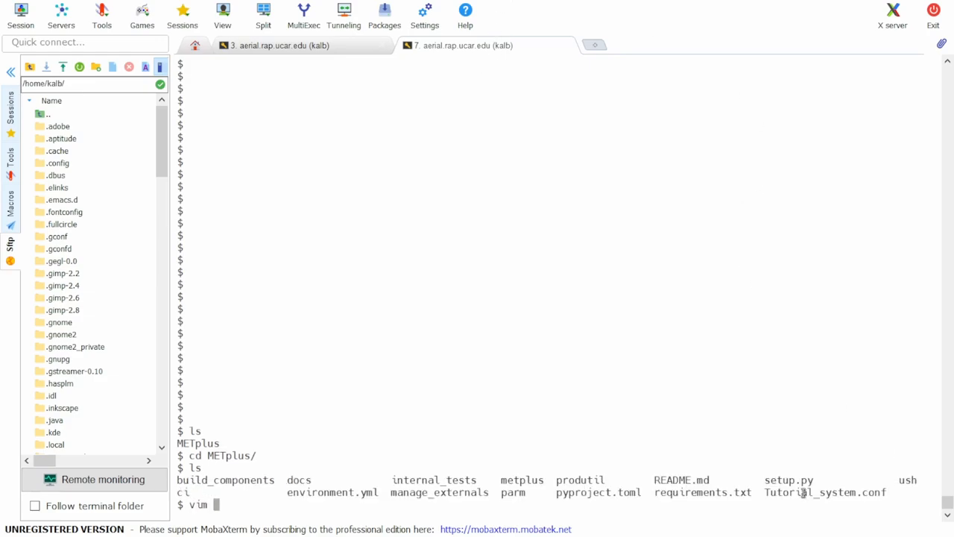
- View Tutorial_system.conf and list the INPUT_BASE brightness_temperature directory
{"action": "type", "text": "Tutorial_system.conf"}
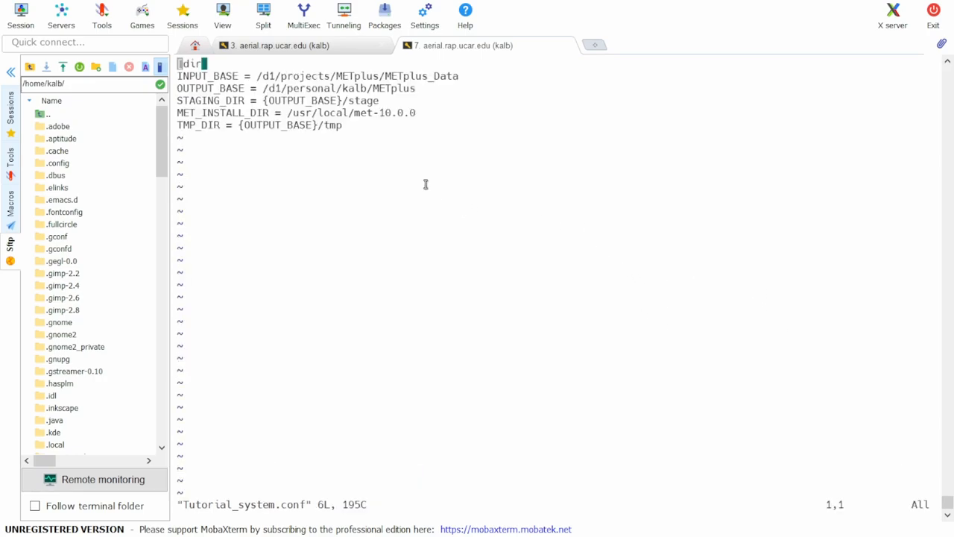
{"action": "double_click", "coordinate": [340, 75]}
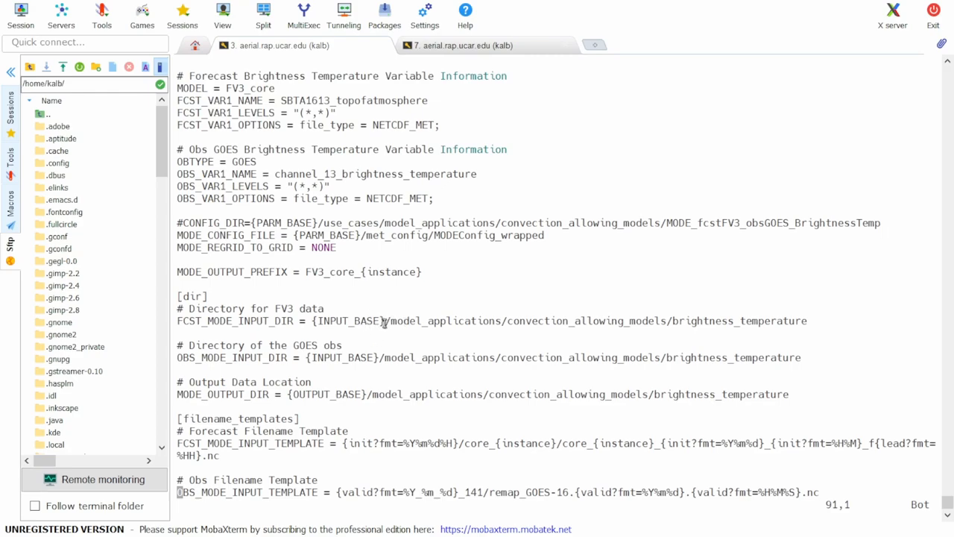
{"action": "left_click_drag", "start_coordinate": [386, 321], "coordinate": [806, 321]}
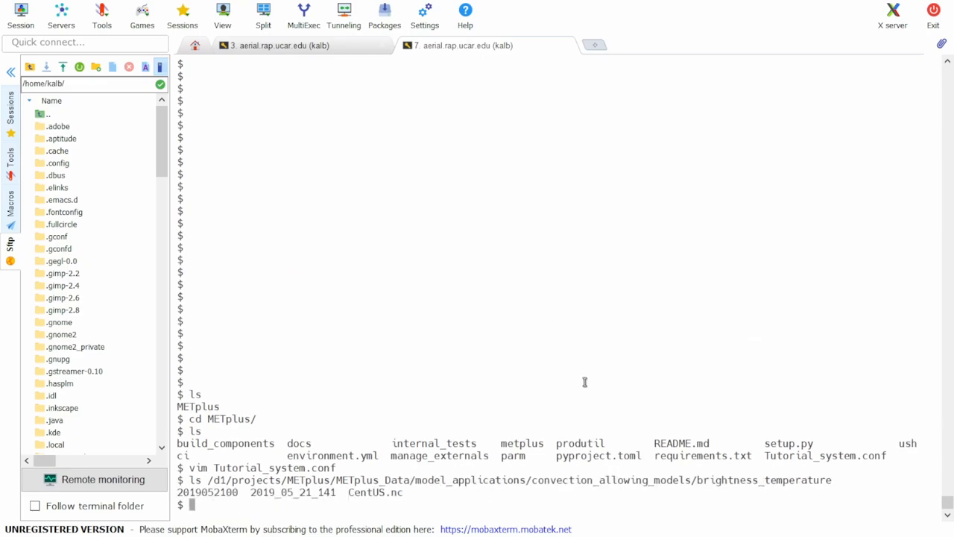
{"action": "mouse_move", "coordinate": [367, 497]}
{"action": "type", "text": "ls /d1/projects/METplus/METplus_Data/model_applications/convection_allowing_models/brightness_temperature/"}
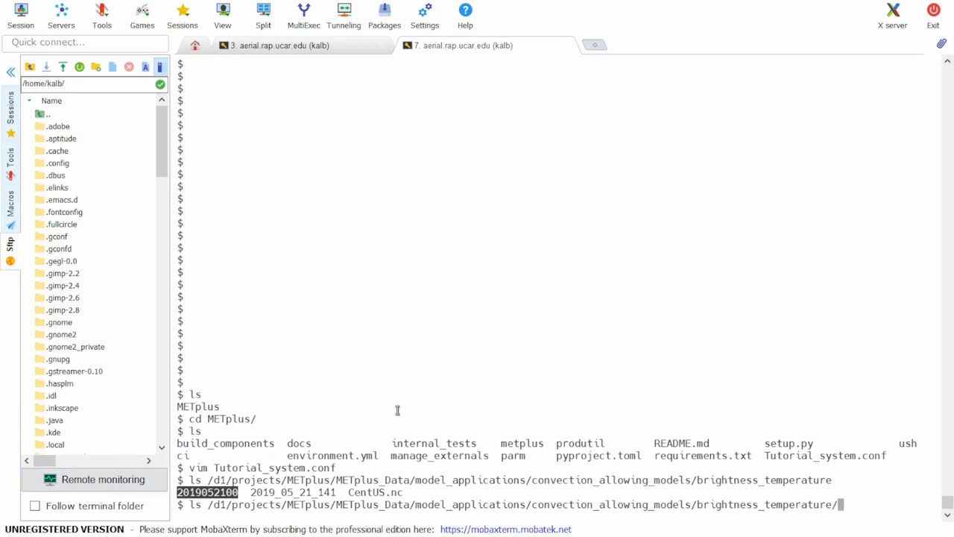
{"action": "key", "text": "Return"}
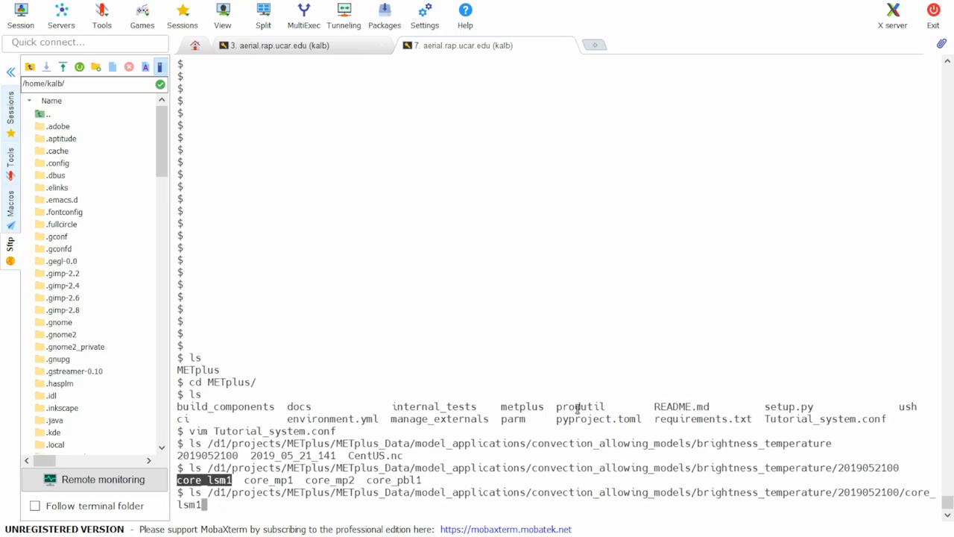
{"action": "key", "text": "Return"}
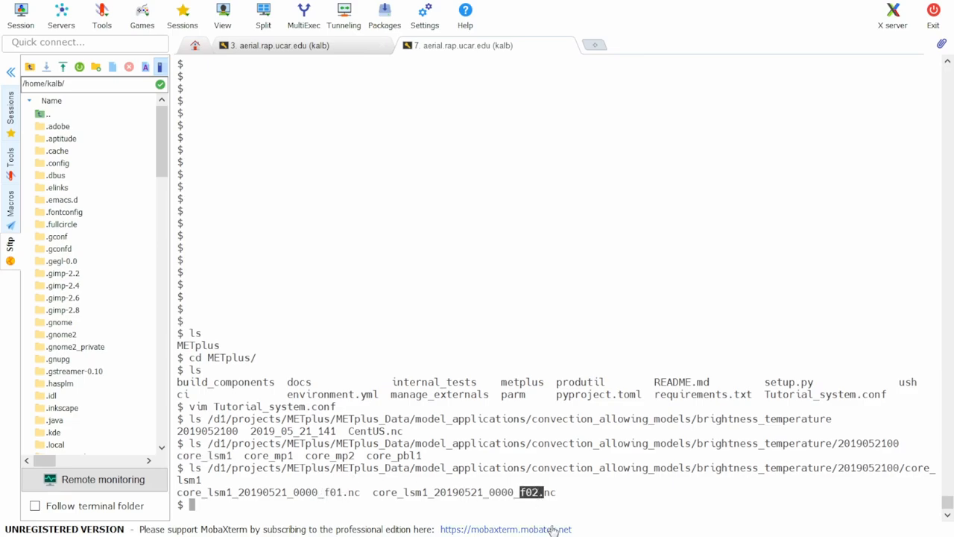
{"action": "left_click", "coordinate": [298, 45]}
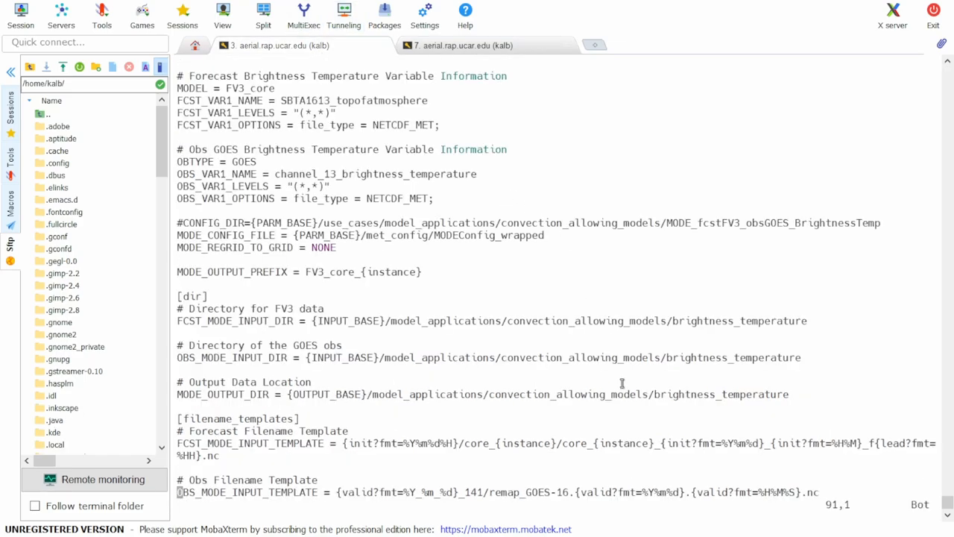
{"action": "mouse_move", "coordinate": [307, 379]}
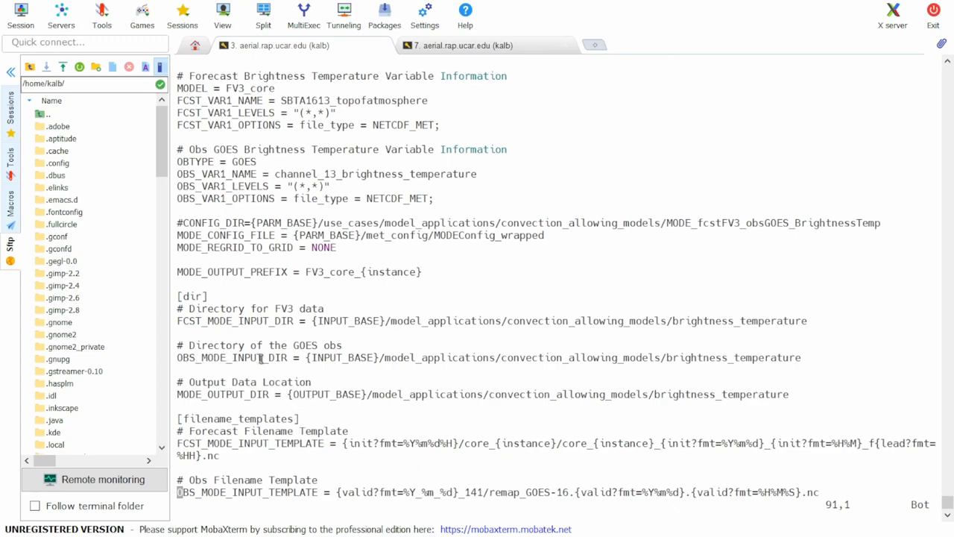
{"action": "mouse_move", "coordinate": [534, 91]}
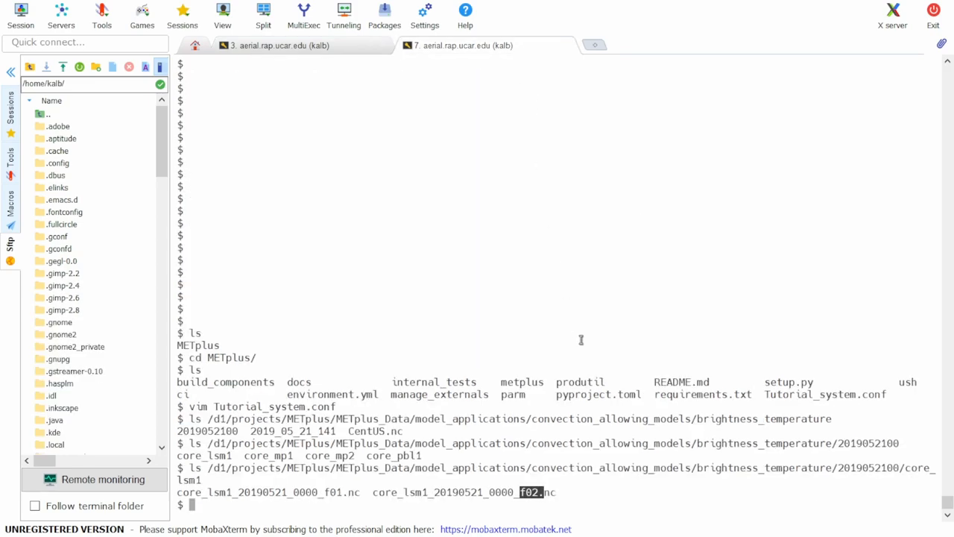
- Compare with the config templates and list the 2019_05_21_141 GOES observation folder
{"action": "type", "text": "ls"}
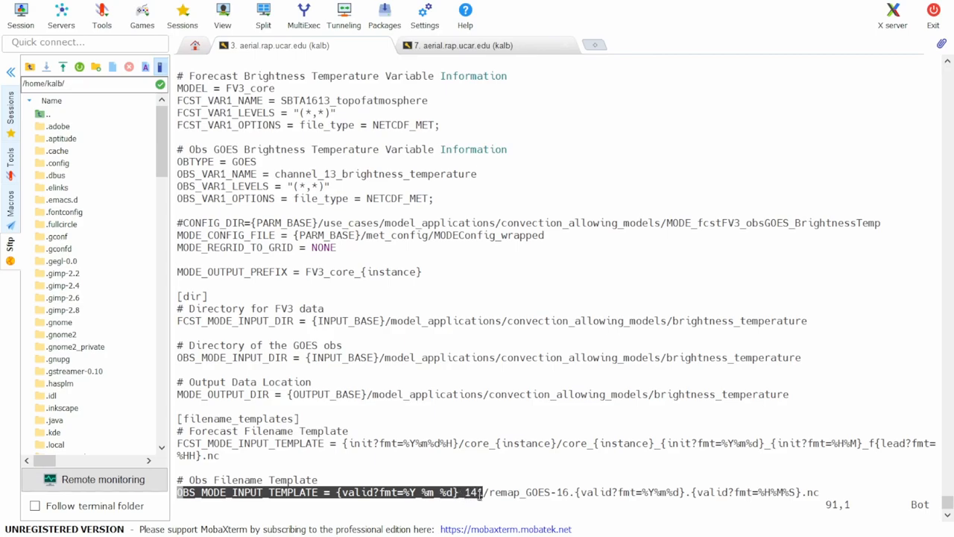
{"action": "left_click", "coordinate": [465, 44]}
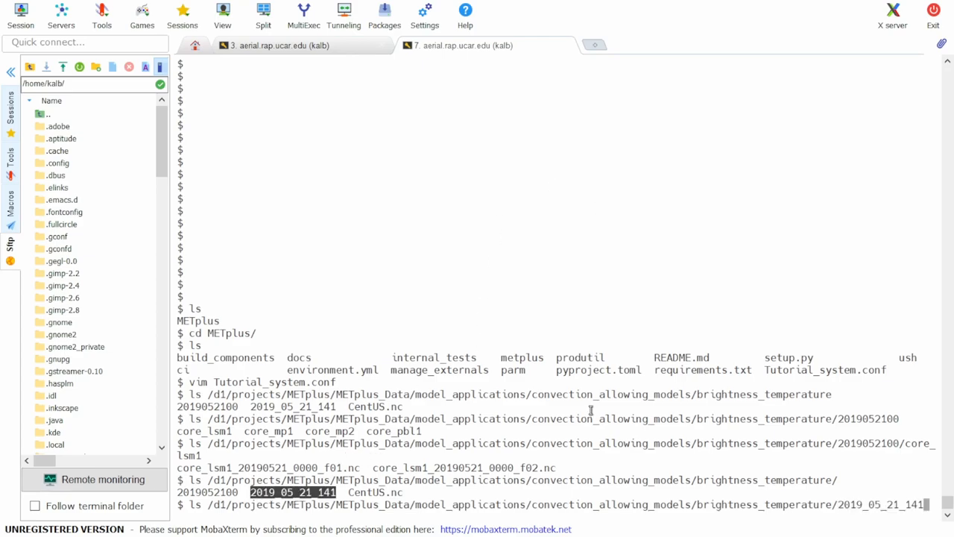
{"action": "key", "text": "Return"}
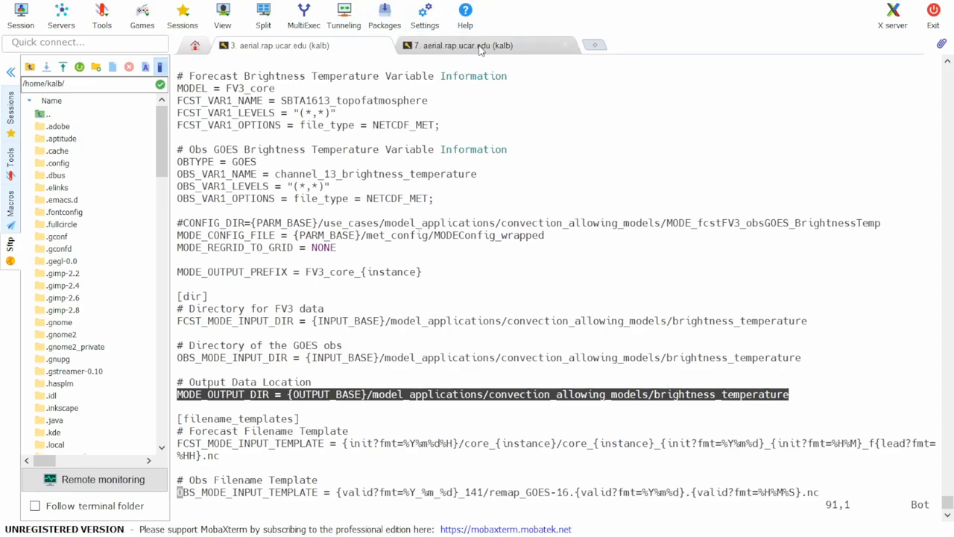
{"action": "mouse_move", "coordinate": [480, 46]}
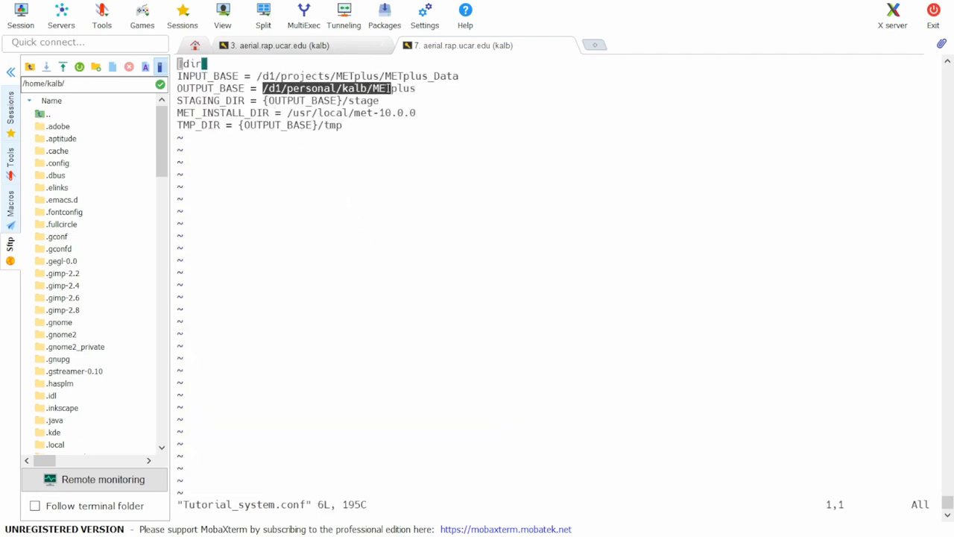
- Quit vim and mkdir -p the brightness temperature output path under /d1/personal/kalb/METplus
{"action": "type", "text": ":q"}
{"action": "type", "text": "mkdir"}
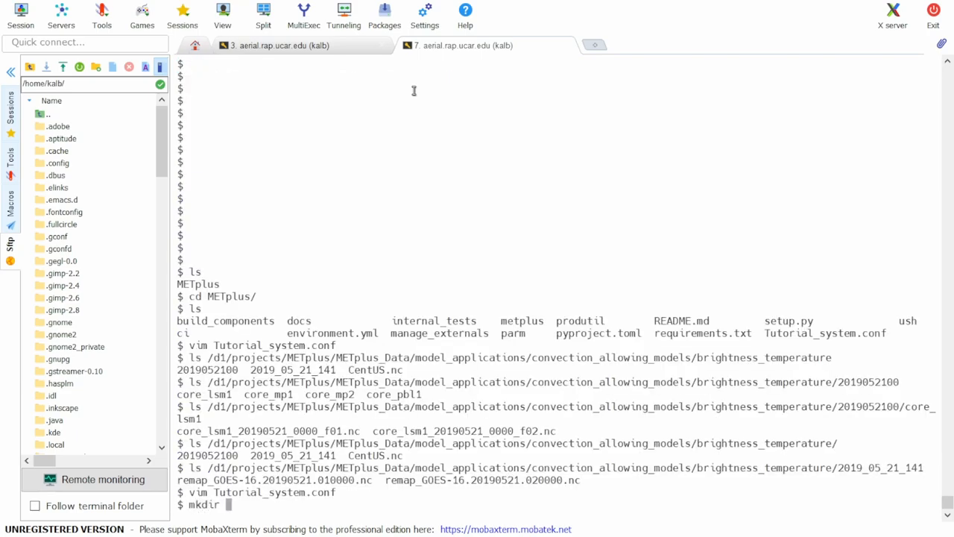
{"action": "type", "text": "/d1/personal/kalb/METplus"}
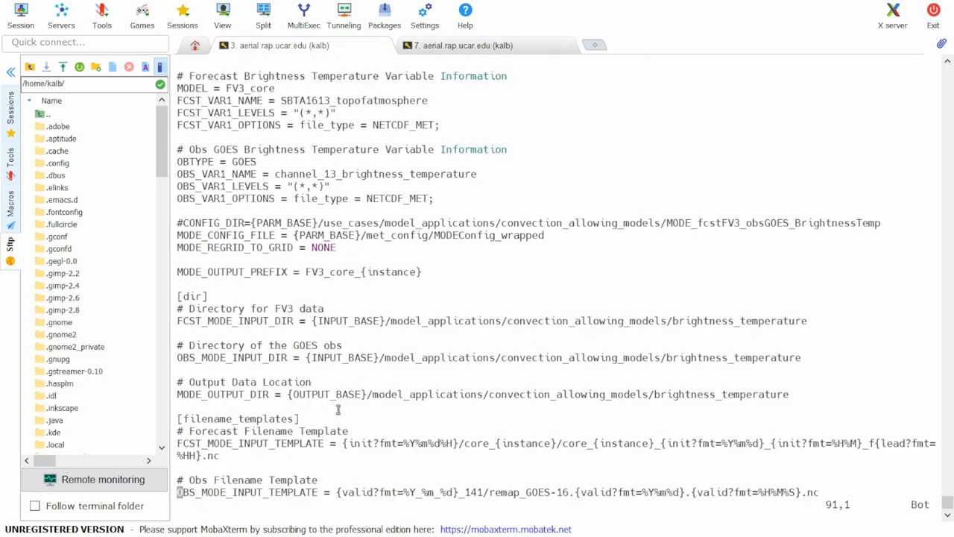
{"action": "left_click_drag", "start_coordinate": [370, 393], "coordinate": [734, 394]}
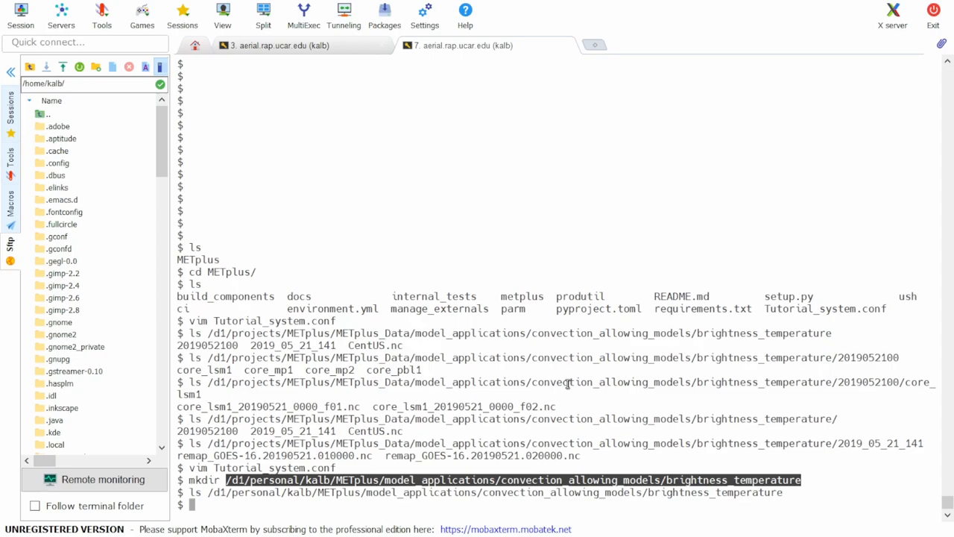
- Run ncdump on the core_lsm1 f01 forecast file to show its header
{"action": "type", "text": "ncdump"}
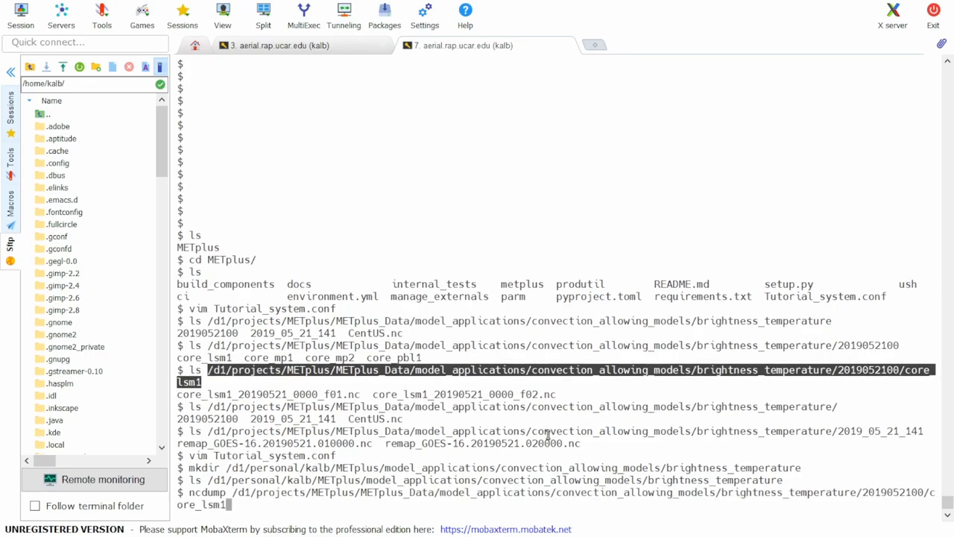
{"action": "type", "text": "/"}
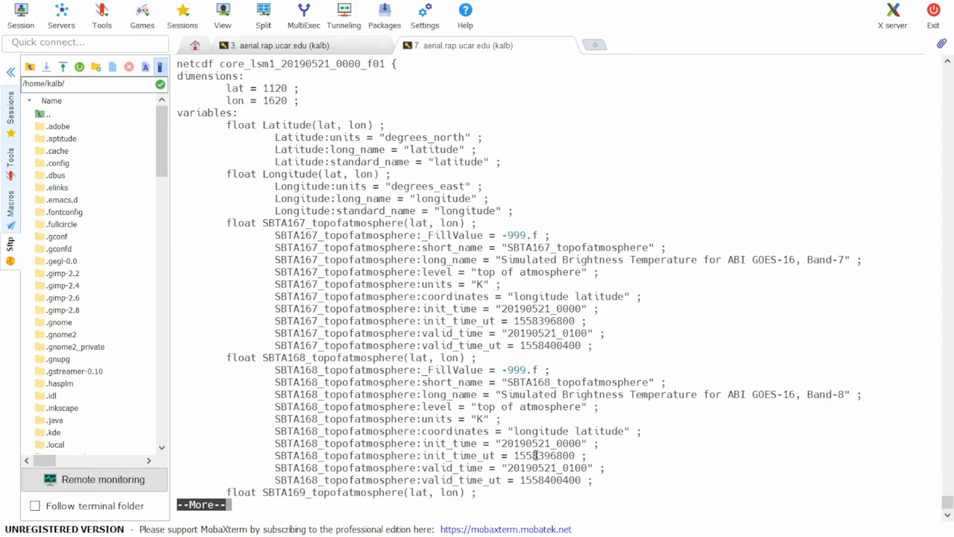
- Page through the f01 header, pick out SBTA1613_topofatmosphere, and return to the prompt for another ncdump
{"action": "left_click", "coordinate": [276, 45]}
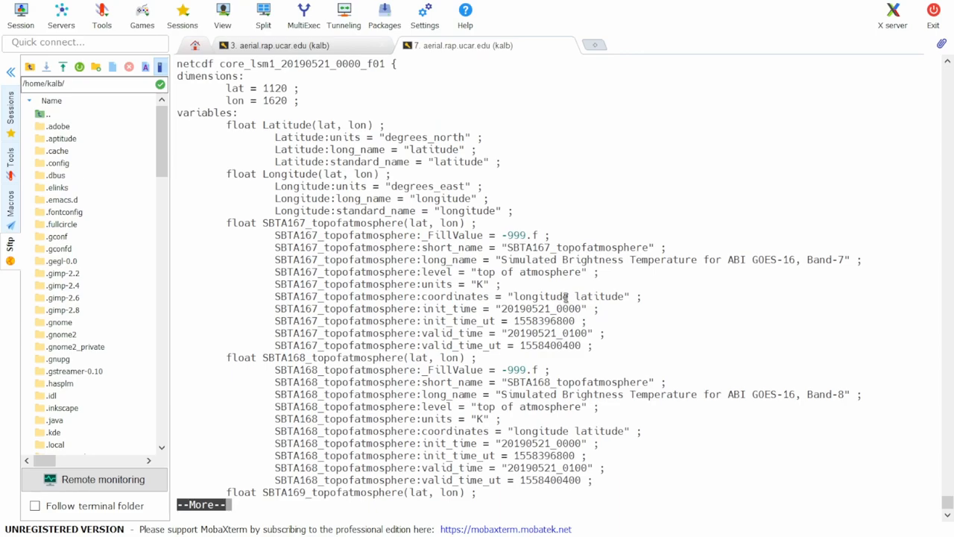
{"action": "scroll", "scroll_direction": "down", "scroll_amount": 3}
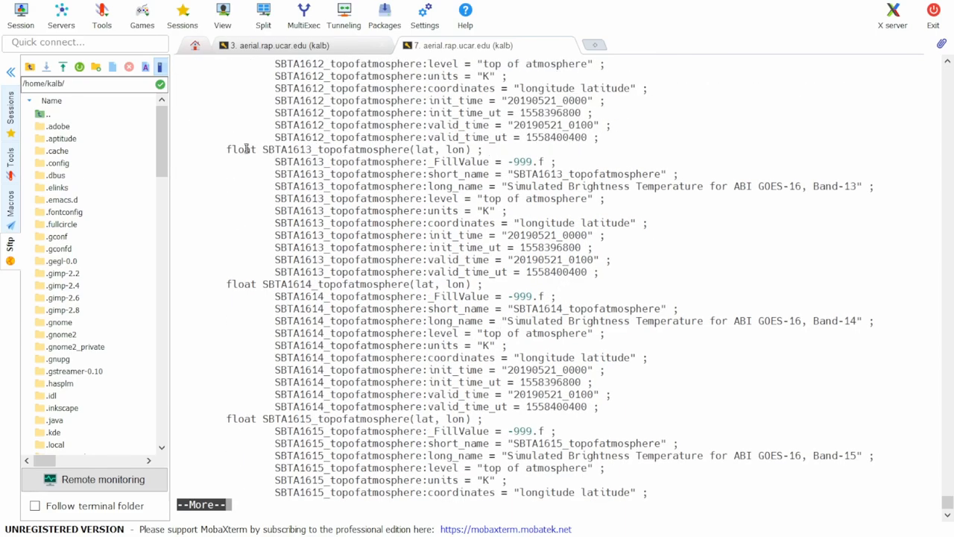
{"action": "double_click", "coordinate": [361, 149]}
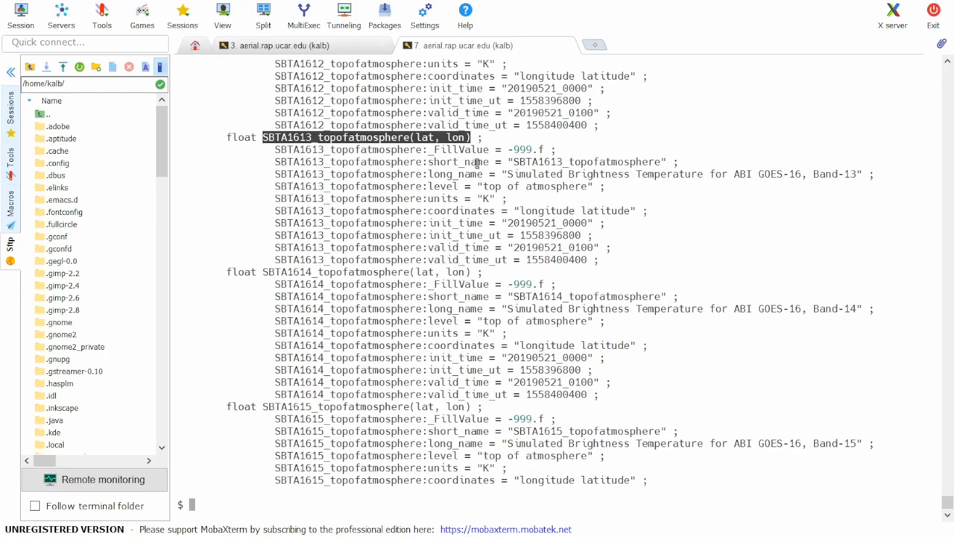
{"action": "type", "text": "ncdump"}
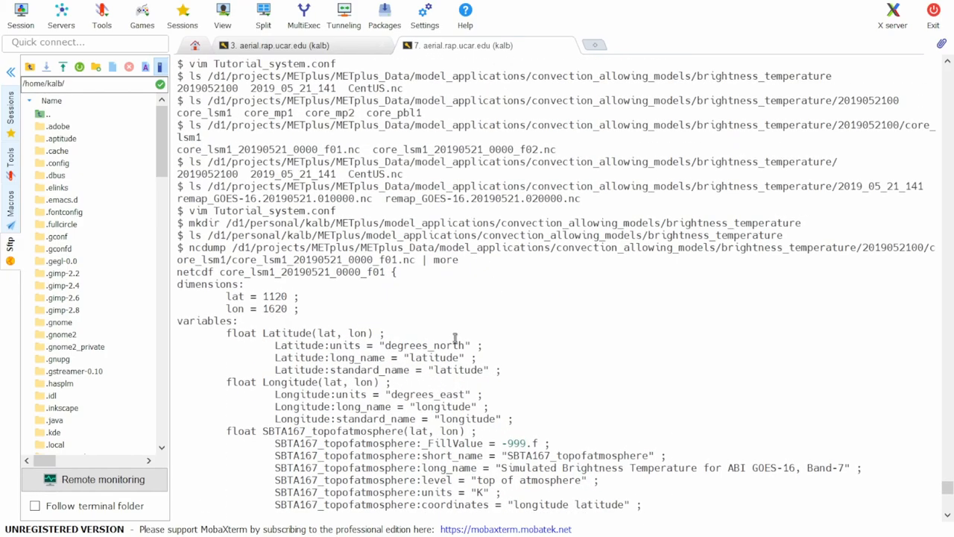
{"action": "mouse_move", "coordinate": [540, 242]}
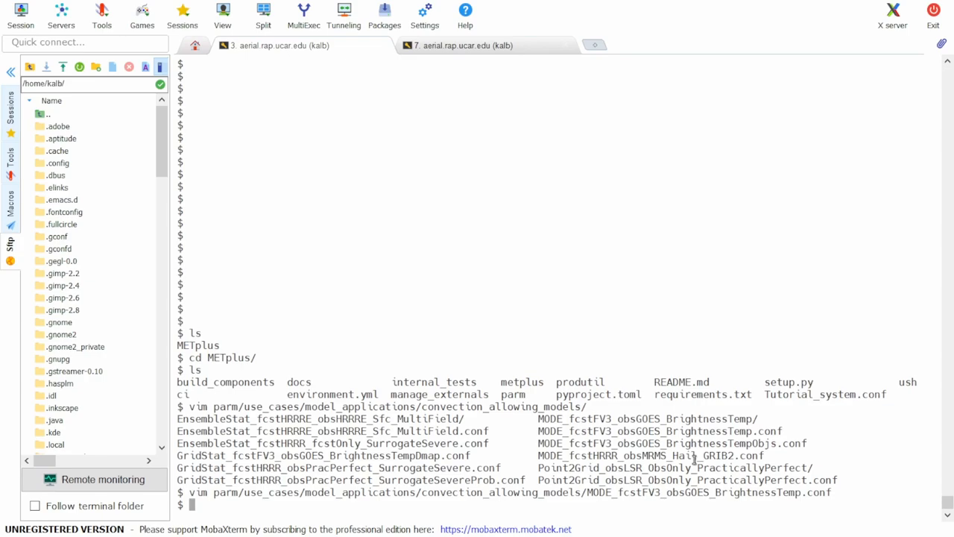
- Launch ush/run_metplus.py -c with the brightness temperature config and -c Tutorial_system.conf
{"action": "type", "text": "ush/r"}
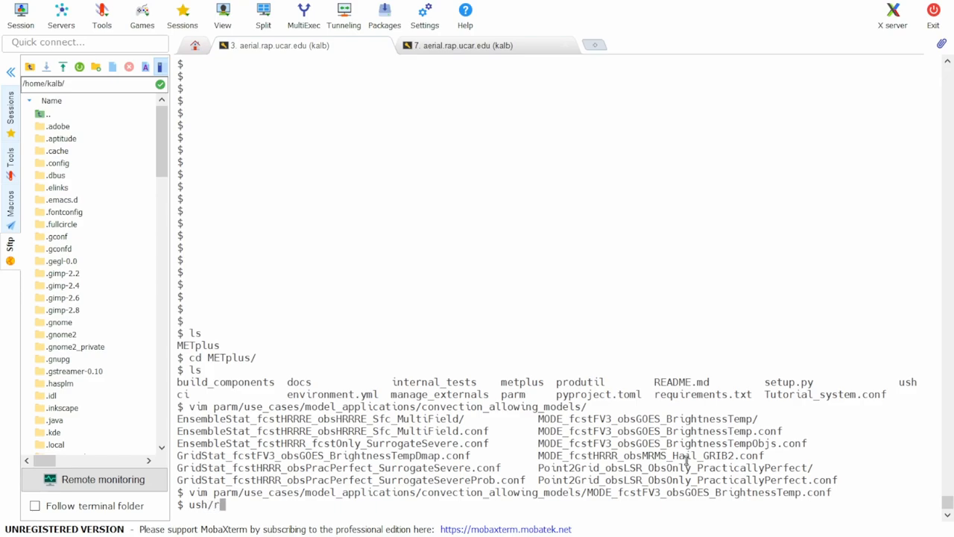
{"action": "type", "text": "un_metplus.py -"}
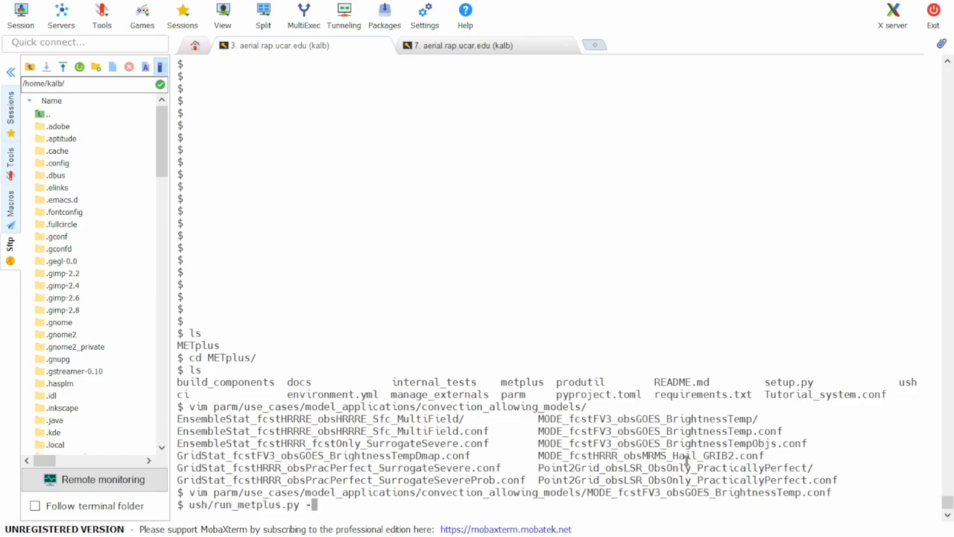
{"action": "type", "text": "c"}
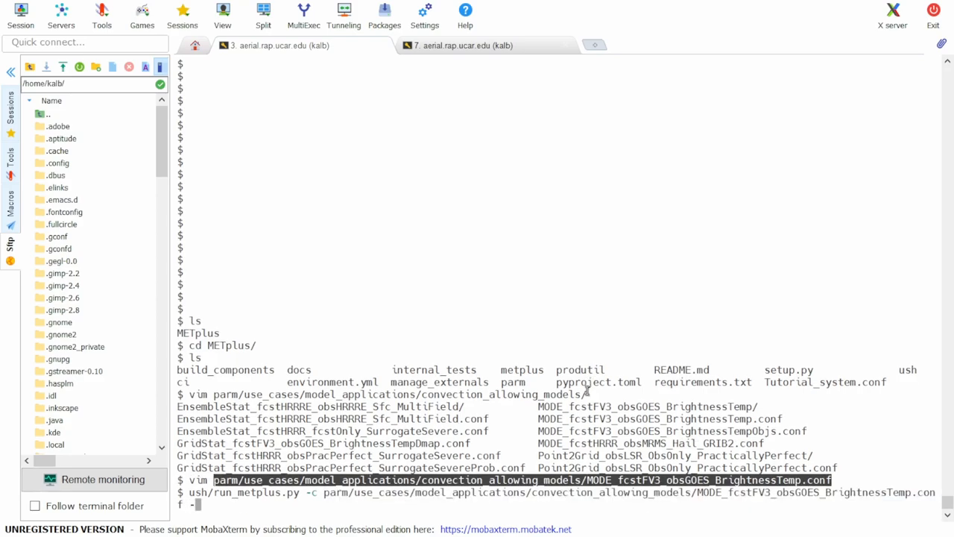
{"action": "type", "text": "c"}
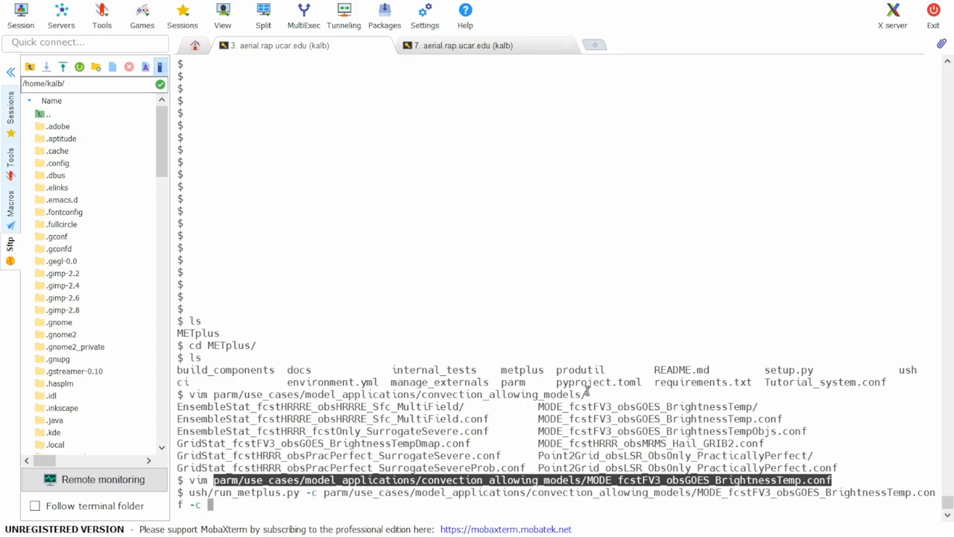
{"action": "type", "text": "Tutorial_system.conf"}
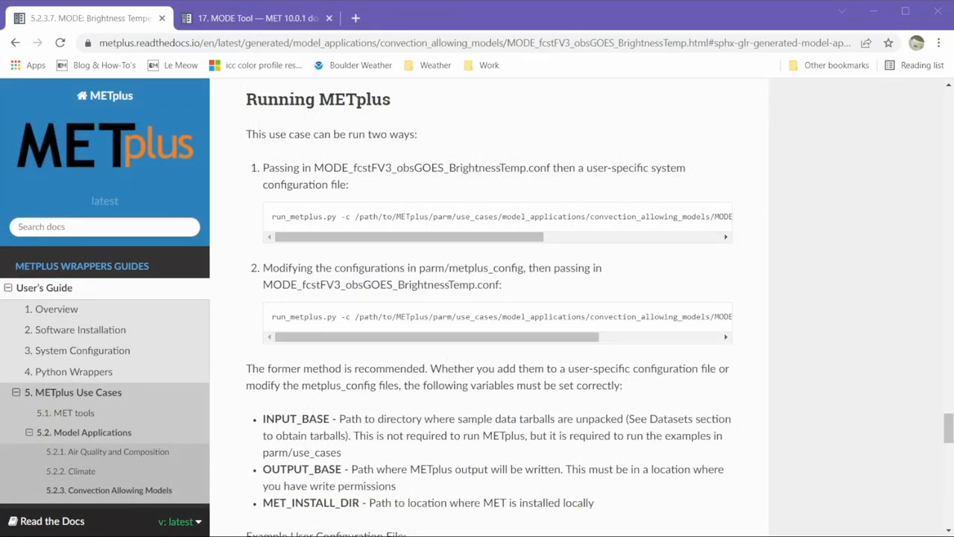
- Scroll to Expected Output and highlight the eight core_lsm1 and eight core_mp1 MODE files
{"action": "scroll", "scroll_direction": "down", "scroll_amount": 3}
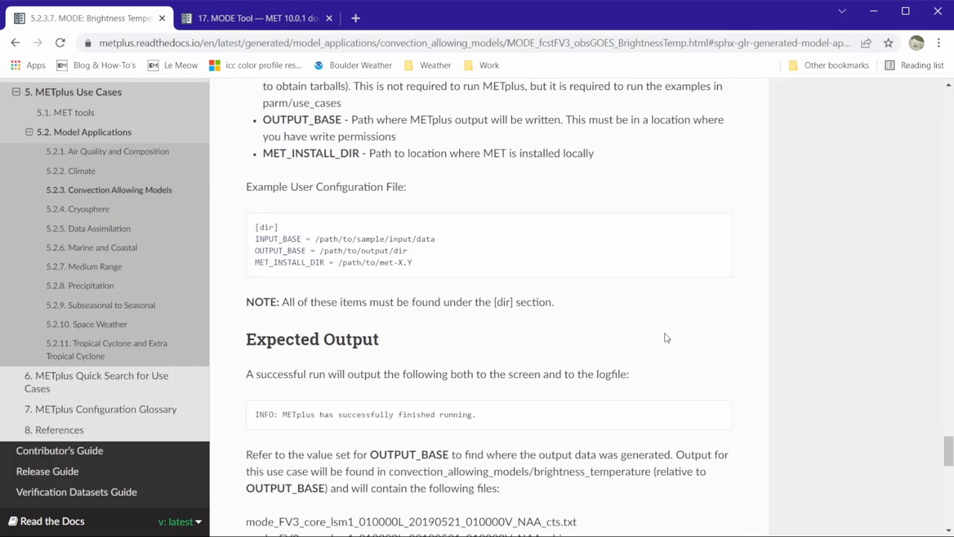
{"action": "scroll", "scroll_direction": "down", "scroll_amount": 3}
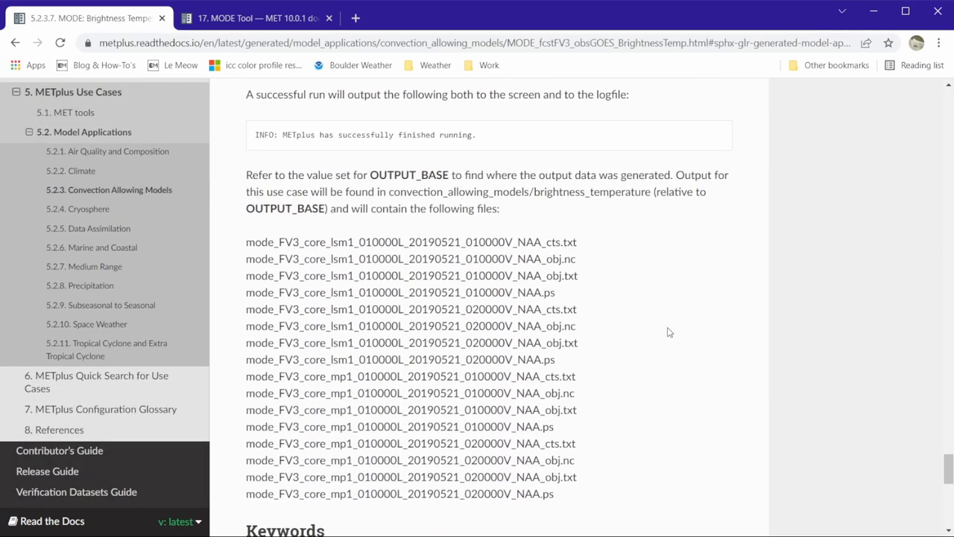
{"action": "mouse_move", "coordinate": [689, 353]}
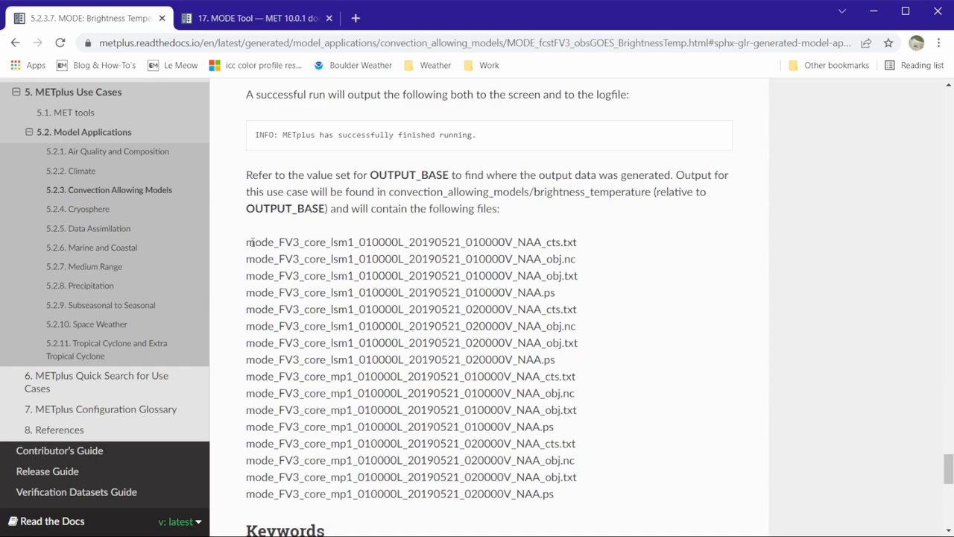
{"action": "left_click_drag", "start_coordinate": [246, 242], "coordinate": [553, 494]}
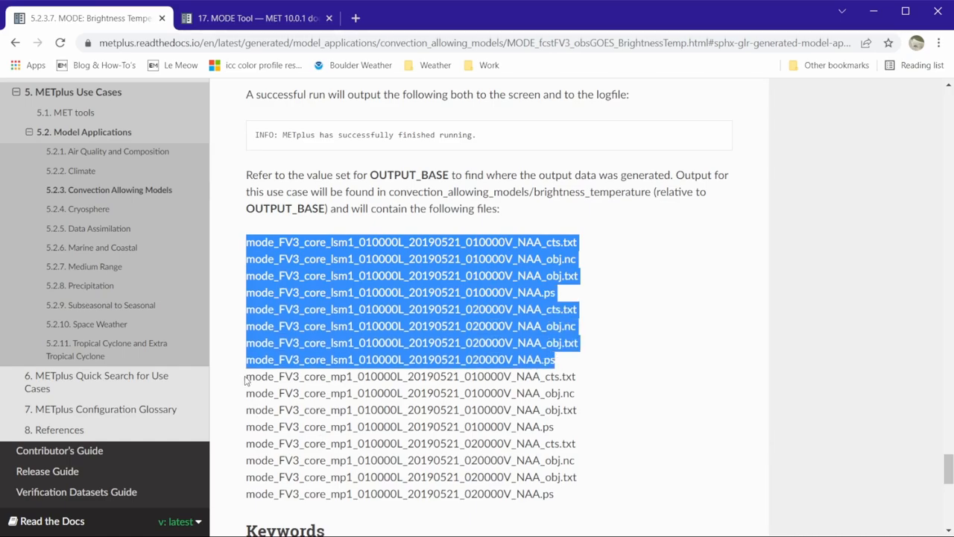
{"action": "left_click_drag", "start_coordinate": [246, 375], "coordinate": [551, 485]}
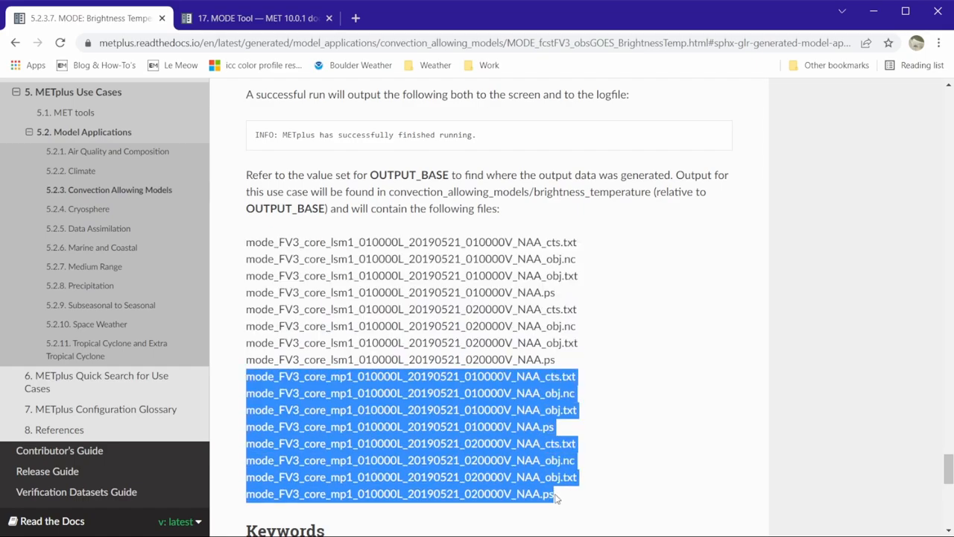
{"action": "left_click", "coordinate": [469, 239]}
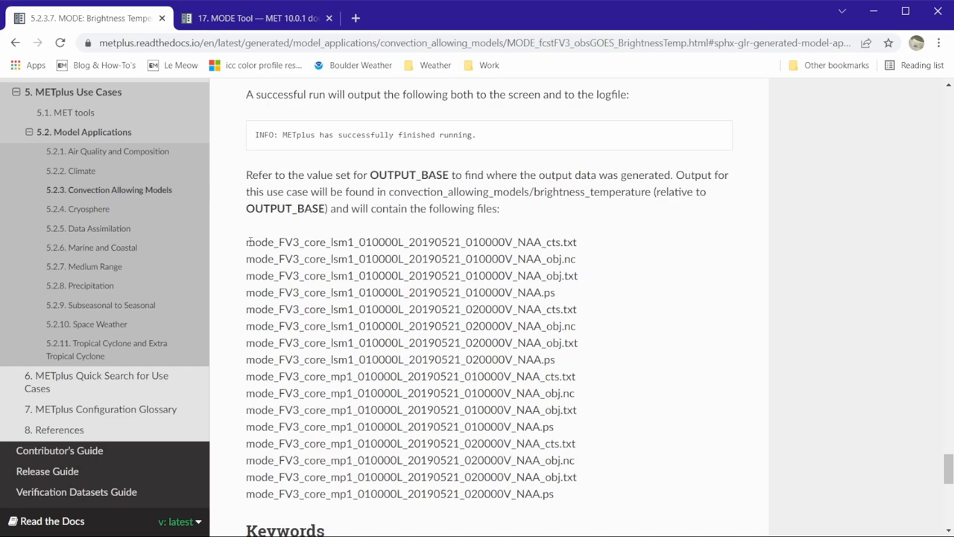
{"action": "left_click_drag", "start_coordinate": [245, 242], "coordinate": [554, 292]}
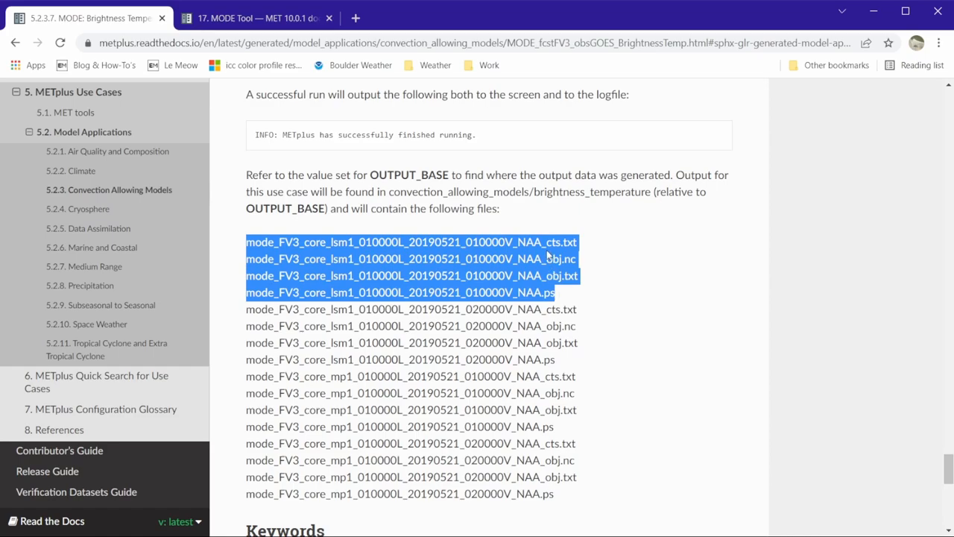
{"action": "left_click", "coordinate": [560, 242]}
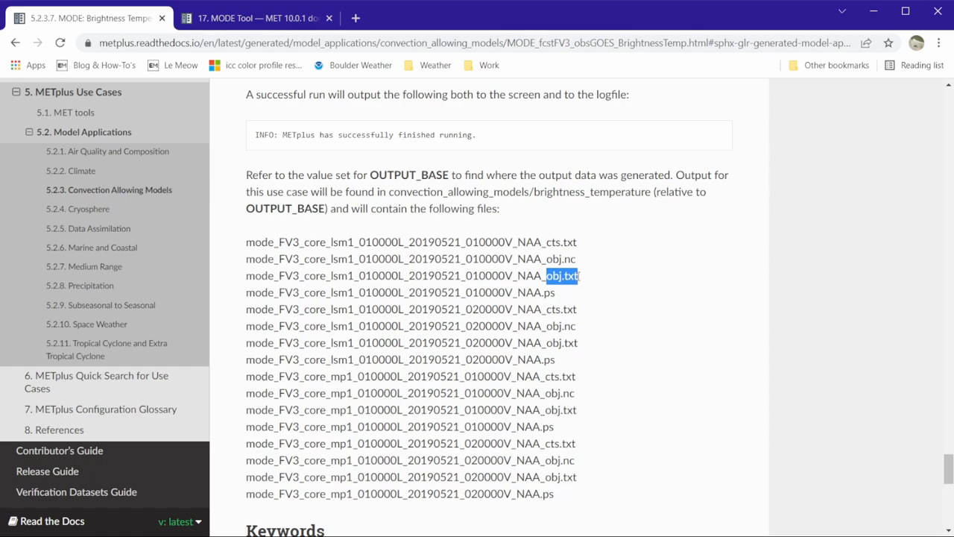
{"action": "mouse_move", "coordinate": [654, 367]}
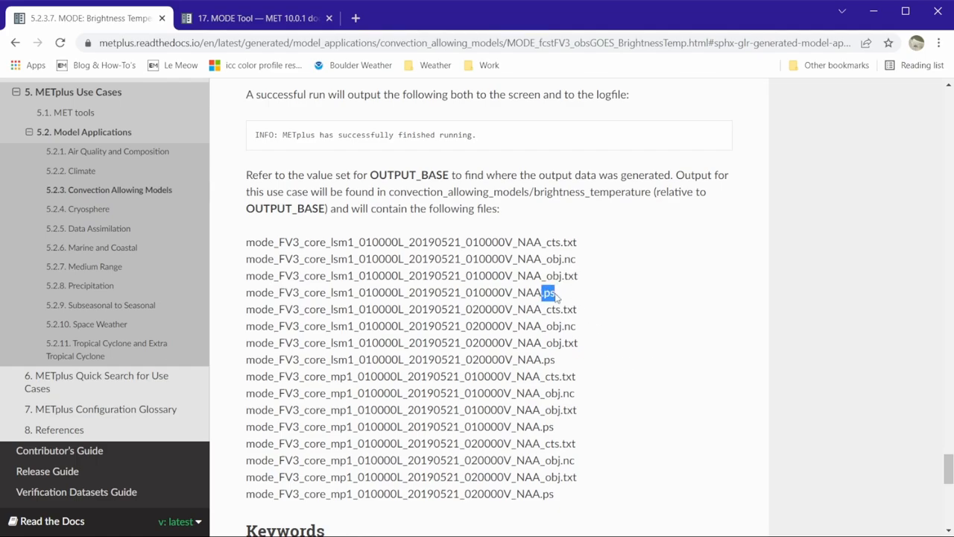
{"action": "mouse_move", "coordinate": [559, 298]}
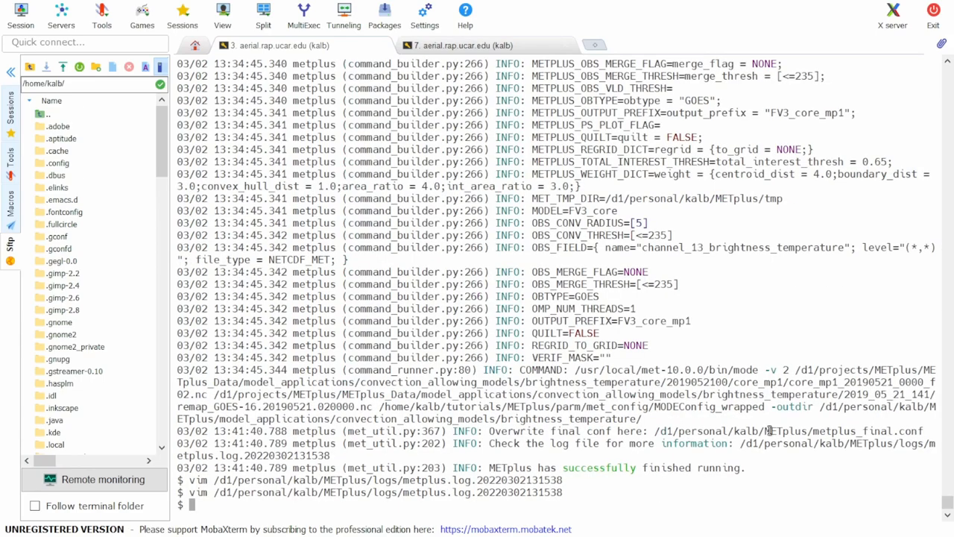
- List the brightness_temperature output directory with ls and select the first core_lsm1 .ps image file
{"action": "type", "text": "ls /d1/personal/kalb/METplus/model_applications/convection_allowing_models/brightness_temperature/"}
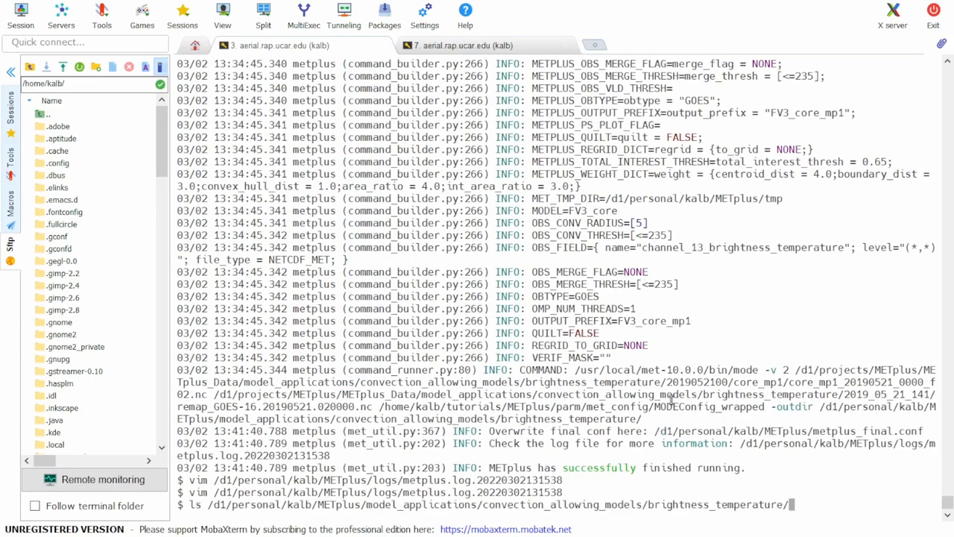
{"action": "key", "text": "Return"}
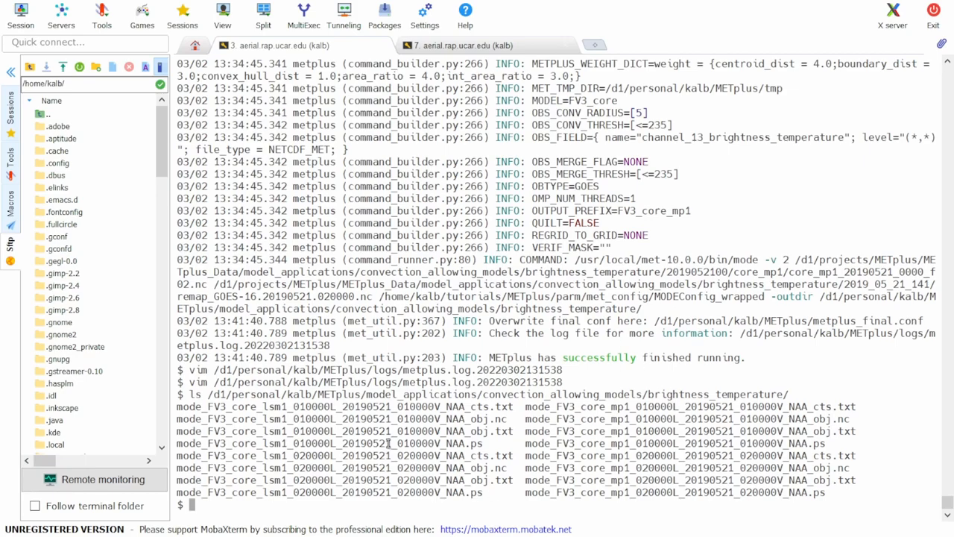
{"action": "double_click", "coordinate": [327, 442]}
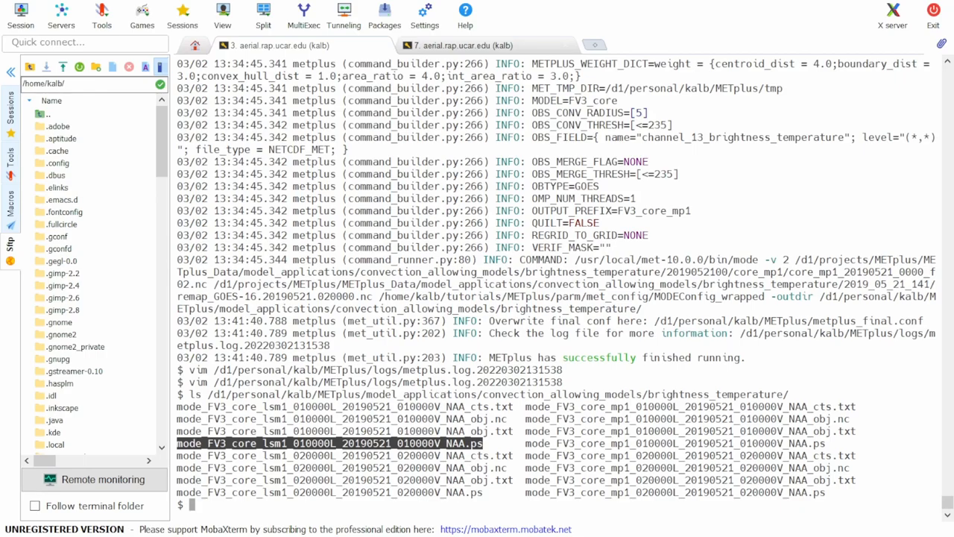